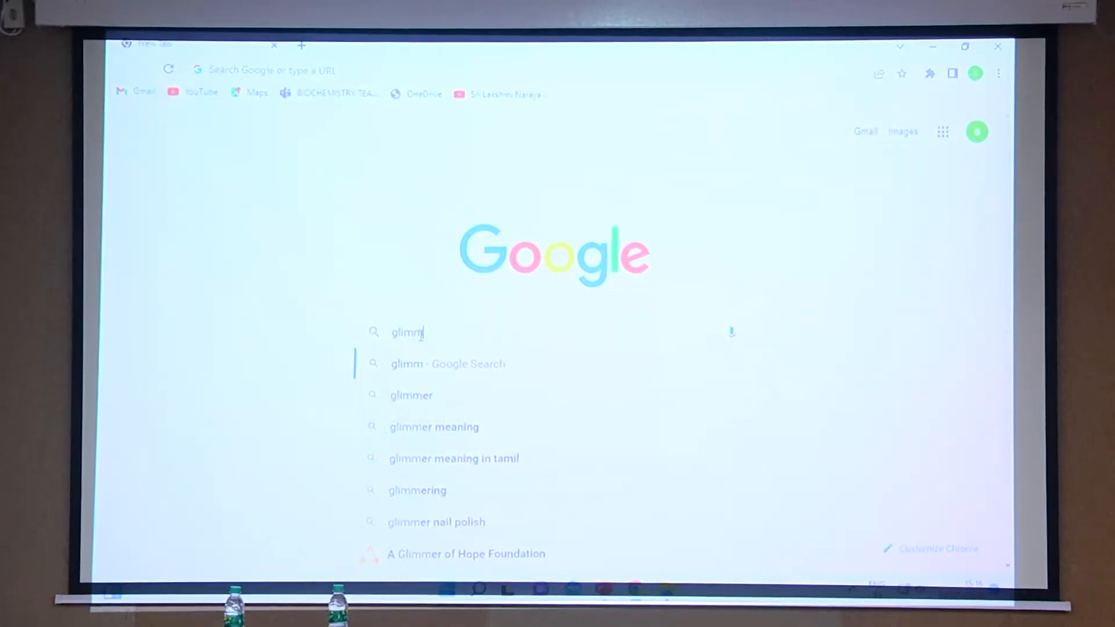
# Search Google for 'glimmse 3.0'.
pyautogui.write('se')
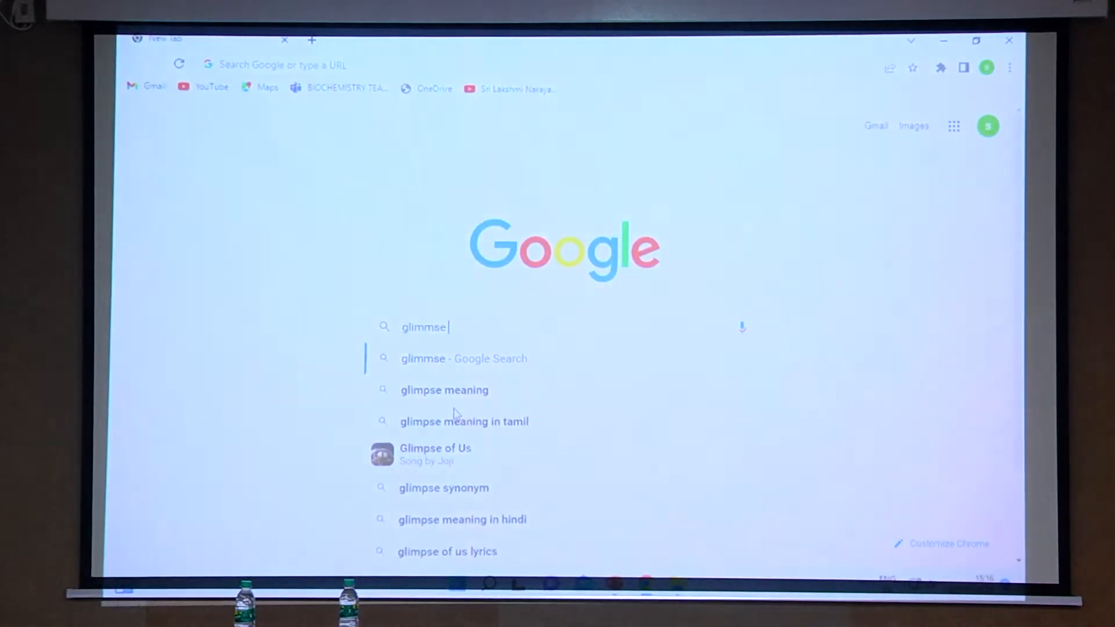
pyautogui.write('3.0')
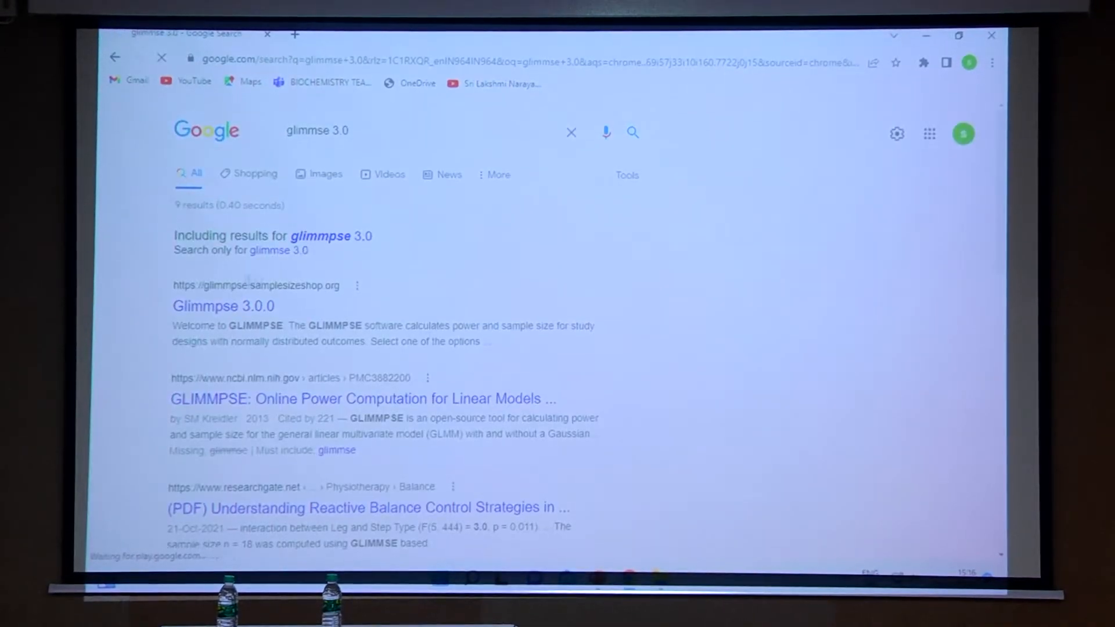
pyautogui.click(222, 305)
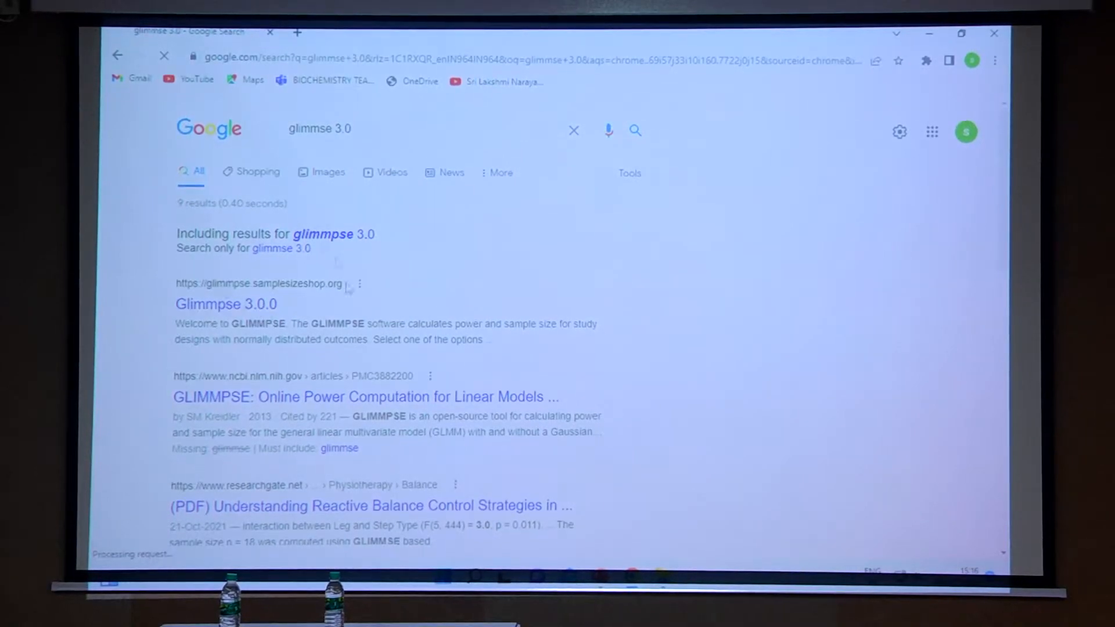
pyautogui.moveTo(226, 304)
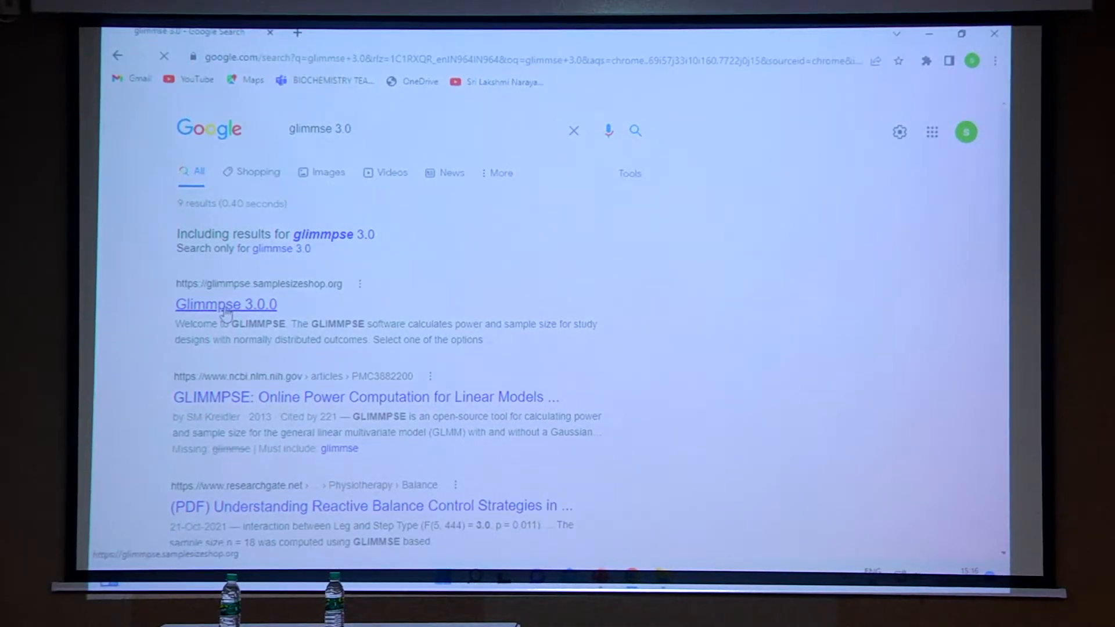
# Open the Glimmpse 3.0 result and log in with a Google account.
pyautogui.click(225, 304)
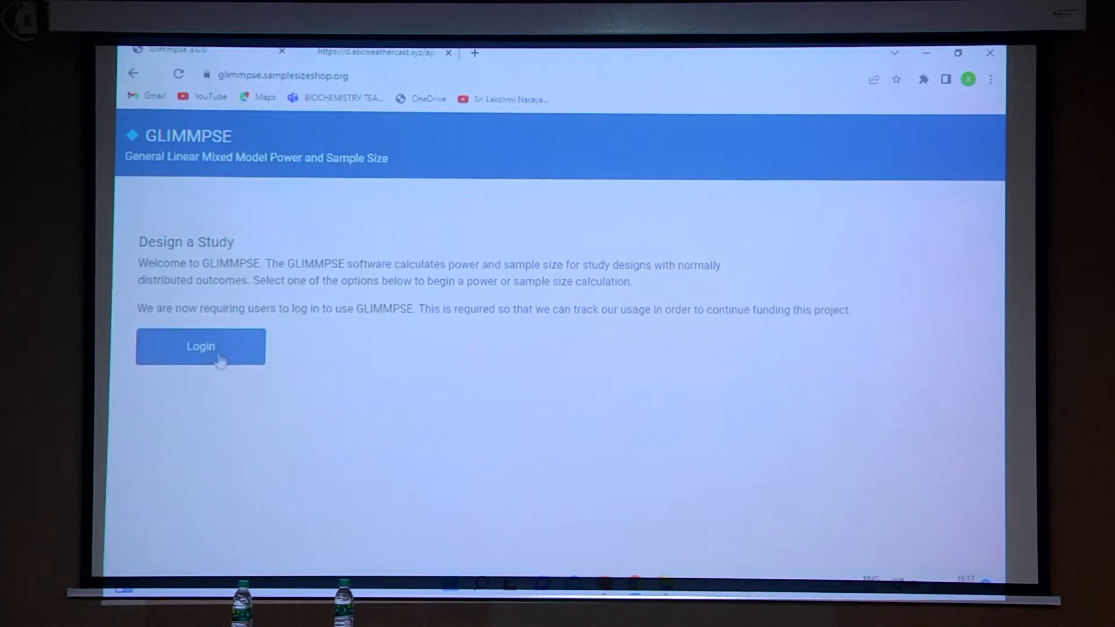
pyautogui.click(201, 347)
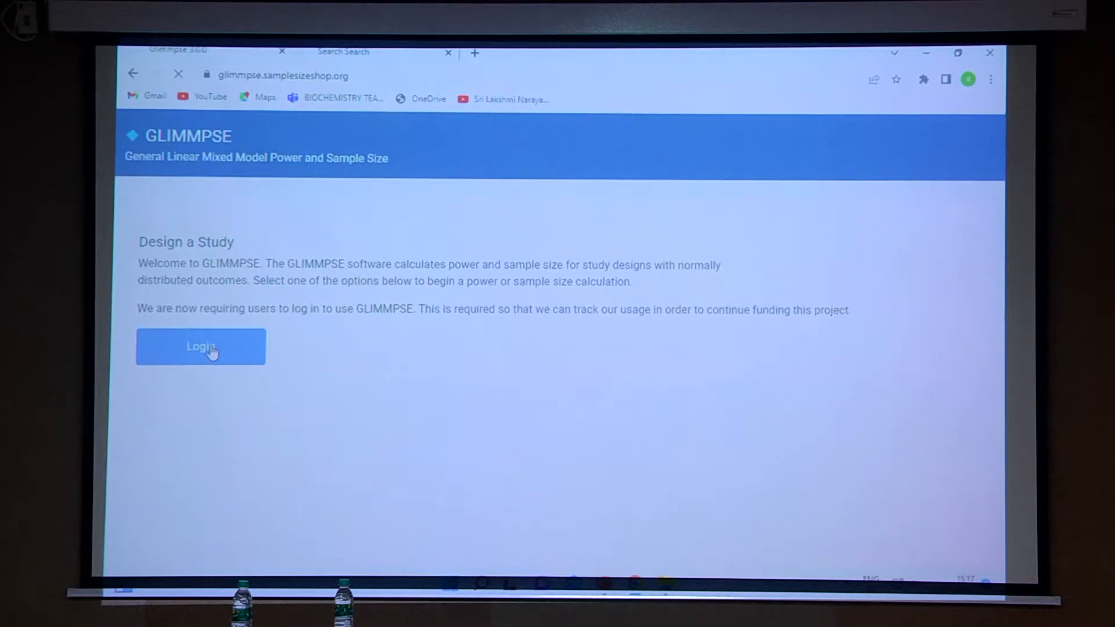
pyautogui.click(200, 347)
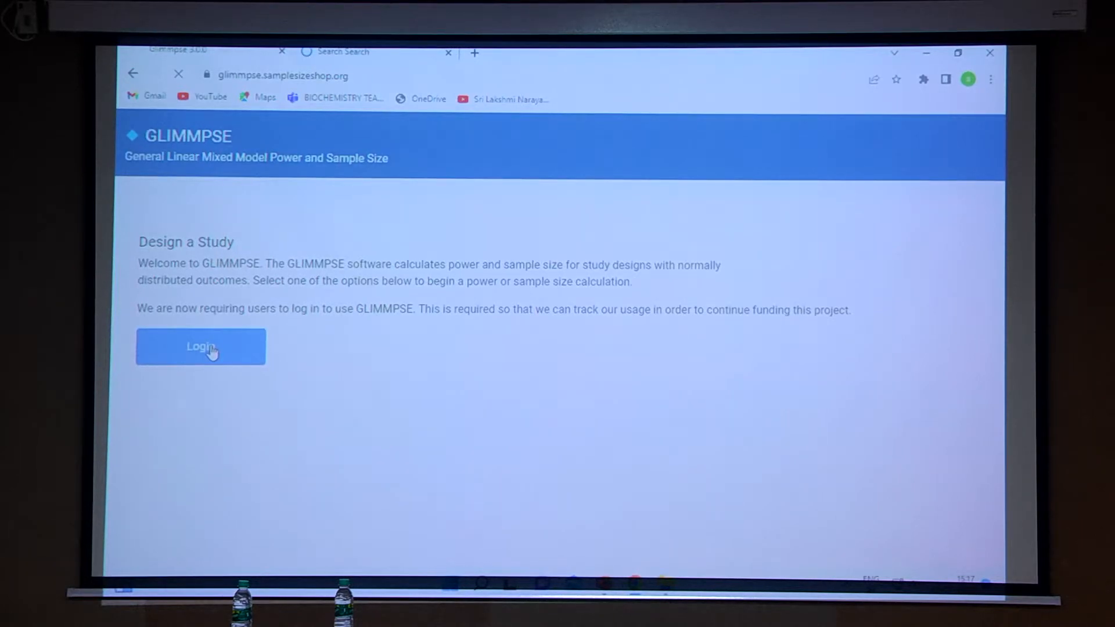
pyautogui.click(200, 347)
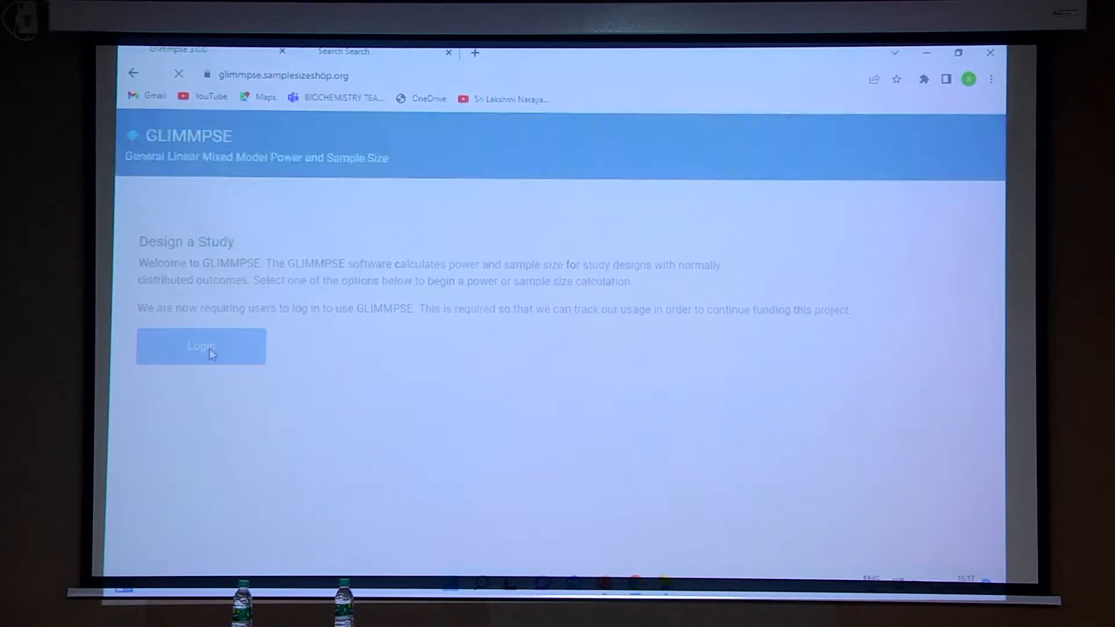
pyautogui.click(200, 347)
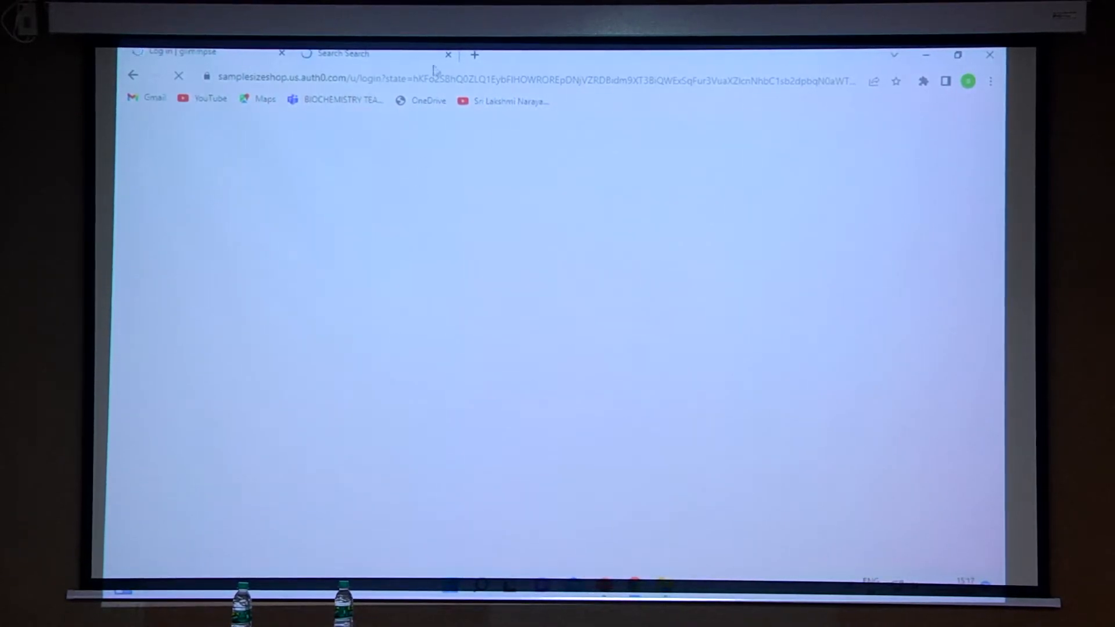
pyautogui.click(448, 55)
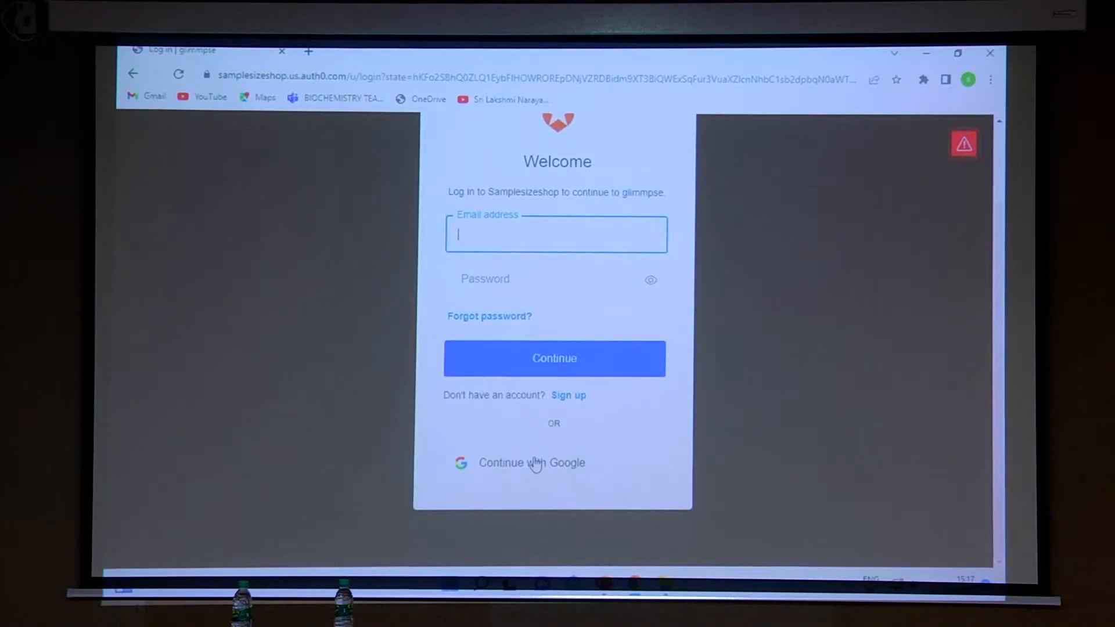
pyautogui.click(531, 462)
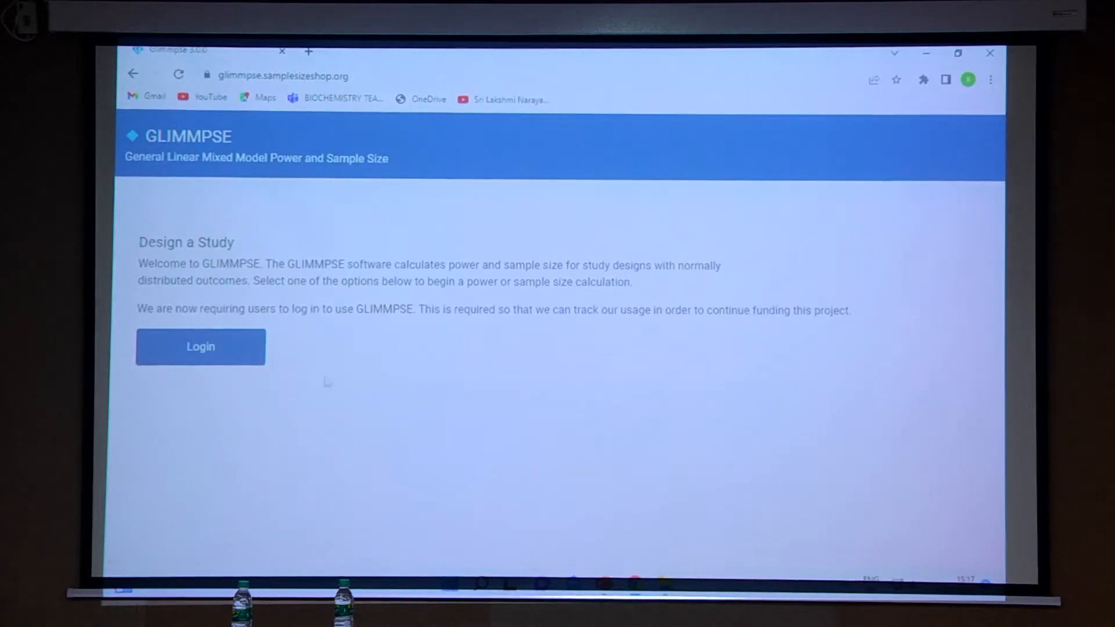
# Start a new study titled 'Two doses of buprenorphine intrathecal' and advance to Solve For.
pyautogui.click(200, 346)
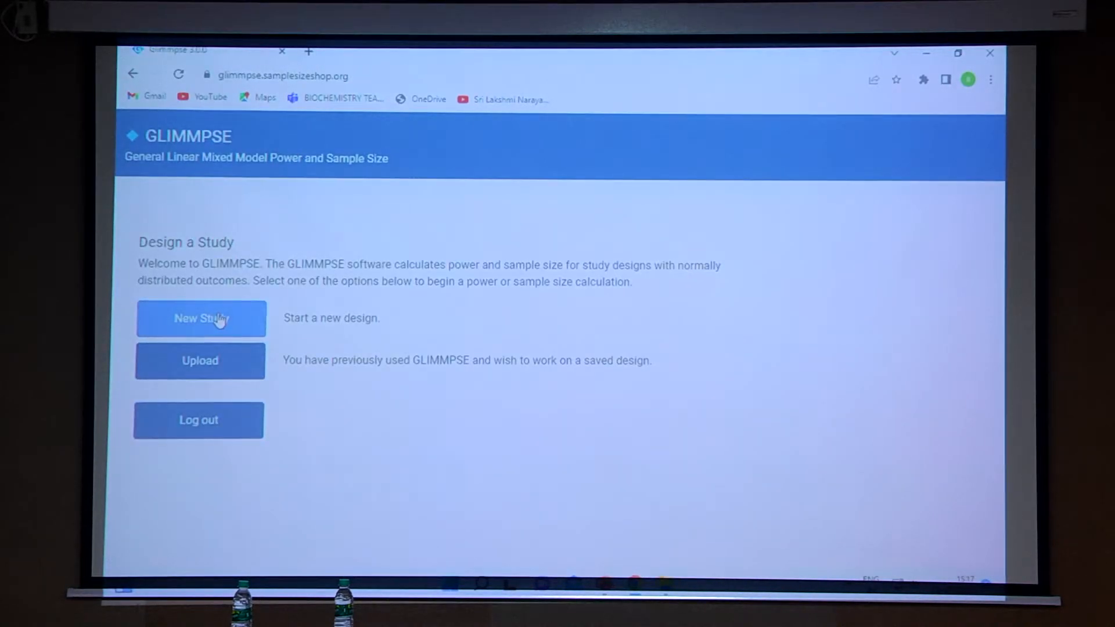
pyautogui.click(200, 319)
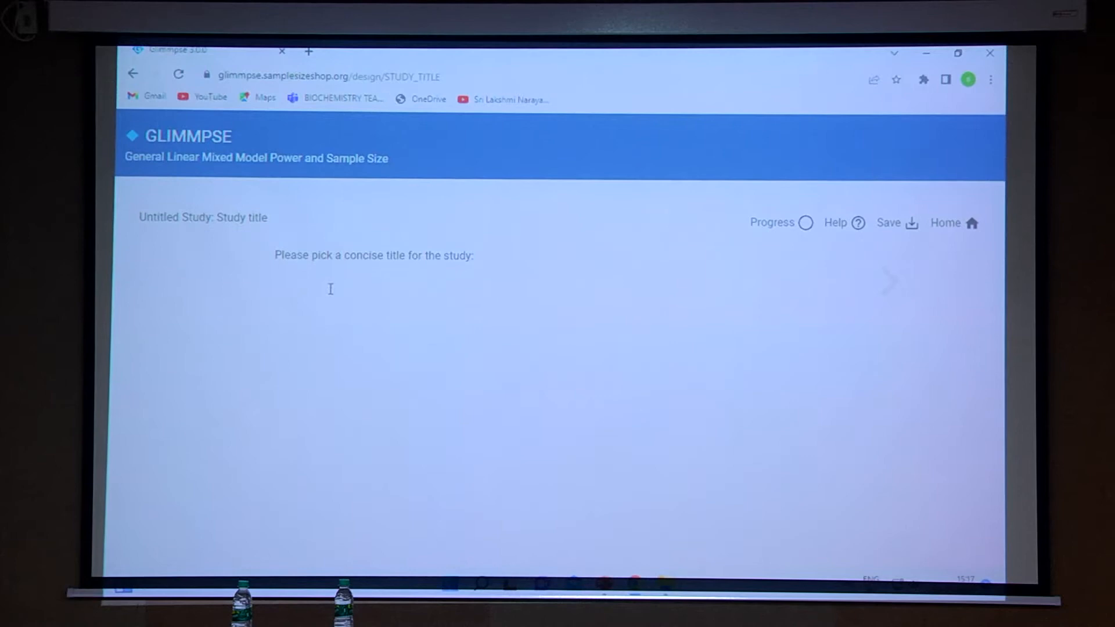
pyautogui.click(342, 290)
pyautogui.write('Two b')
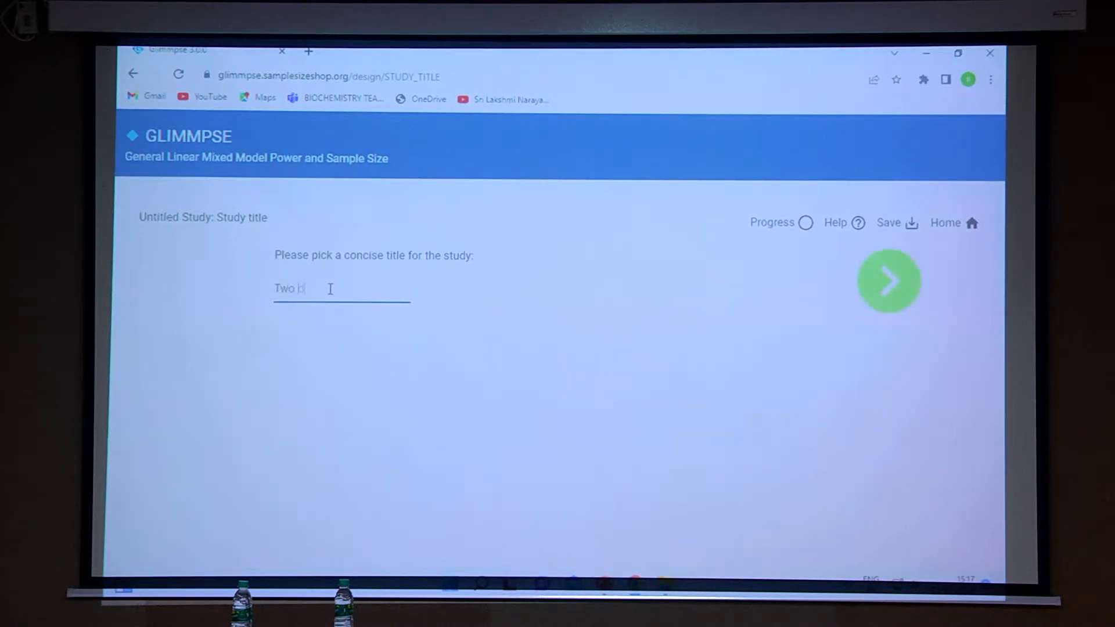
pyautogui.write('doses of')
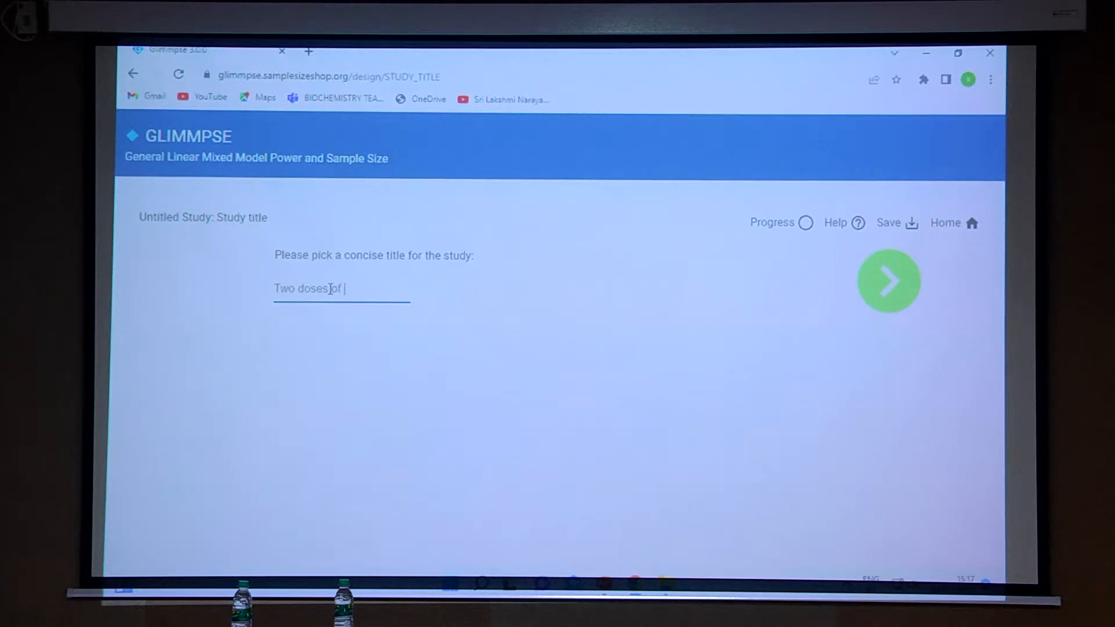
pyautogui.write('bupren')
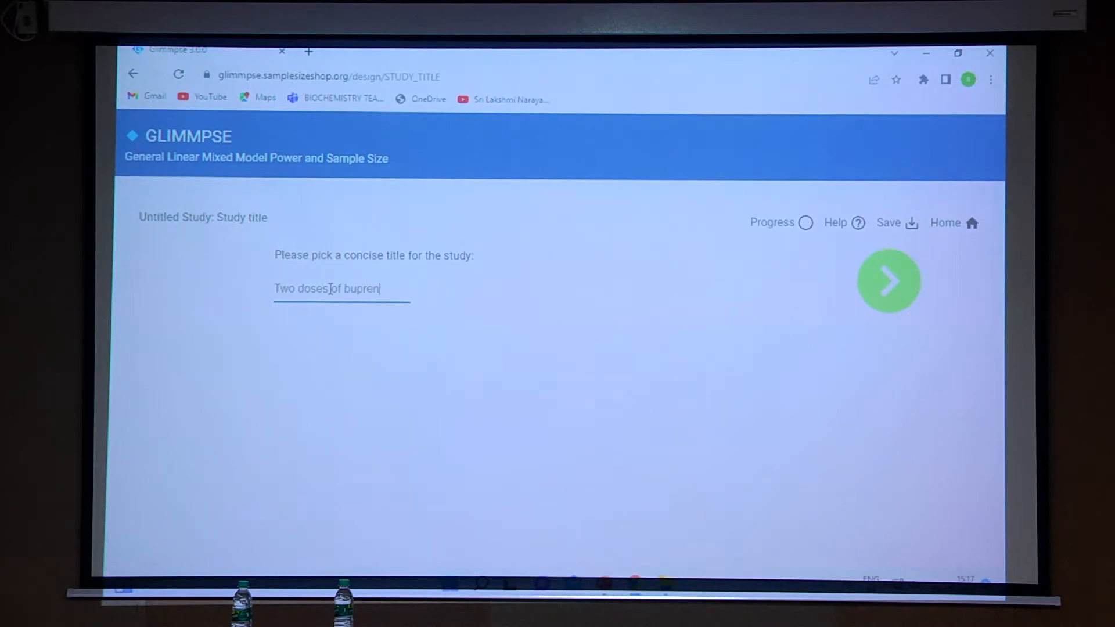
pyautogui.write('orphine')
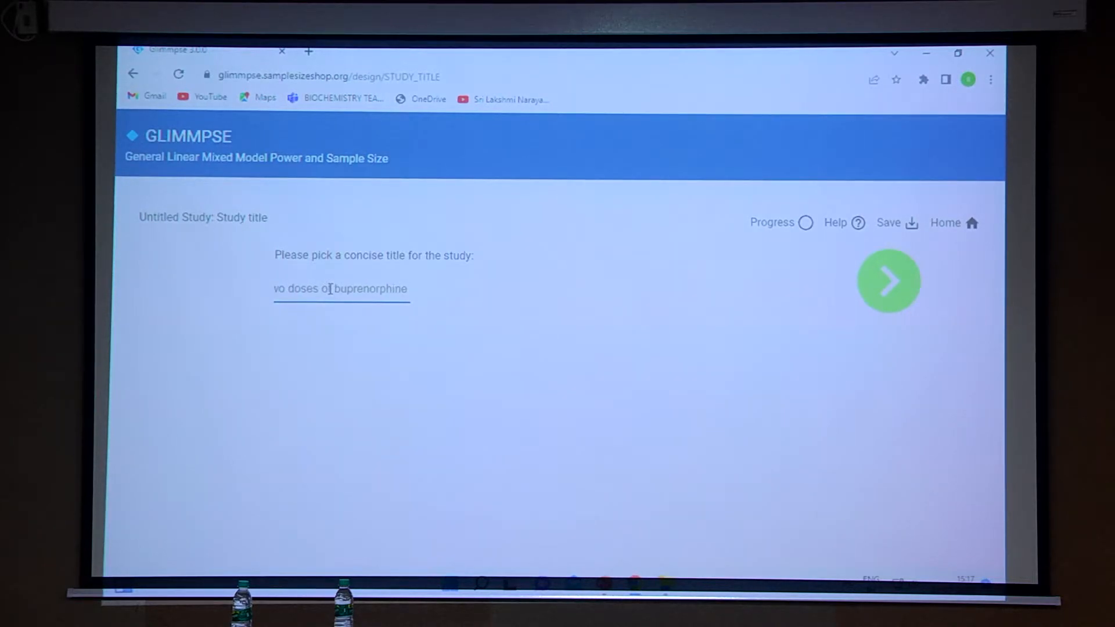
pyautogui.write('intrathec')
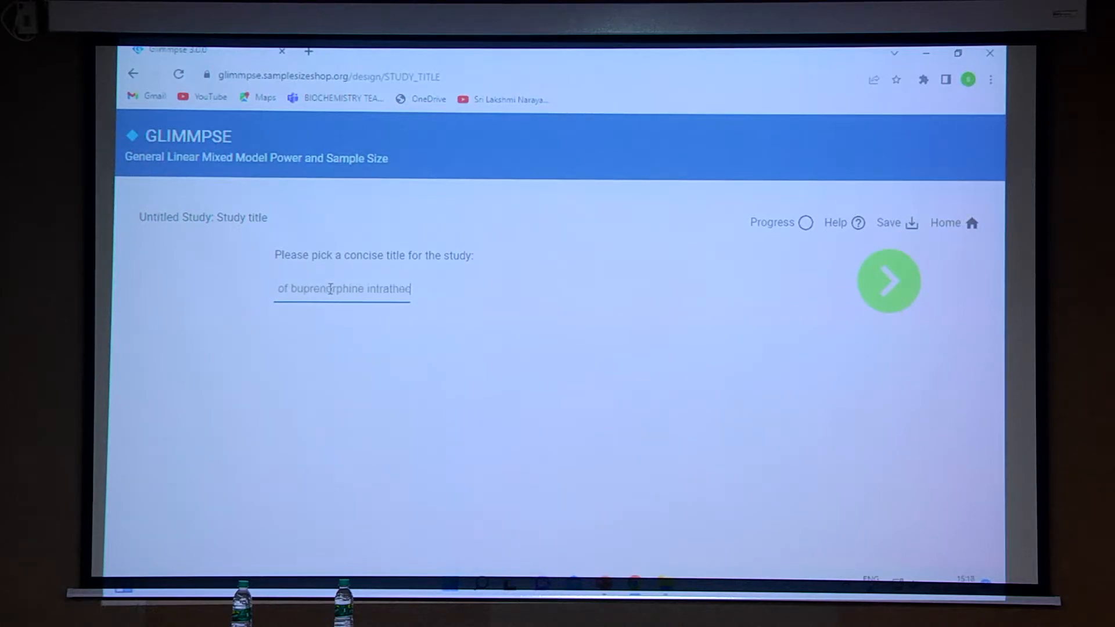
pyautogui.write('l')
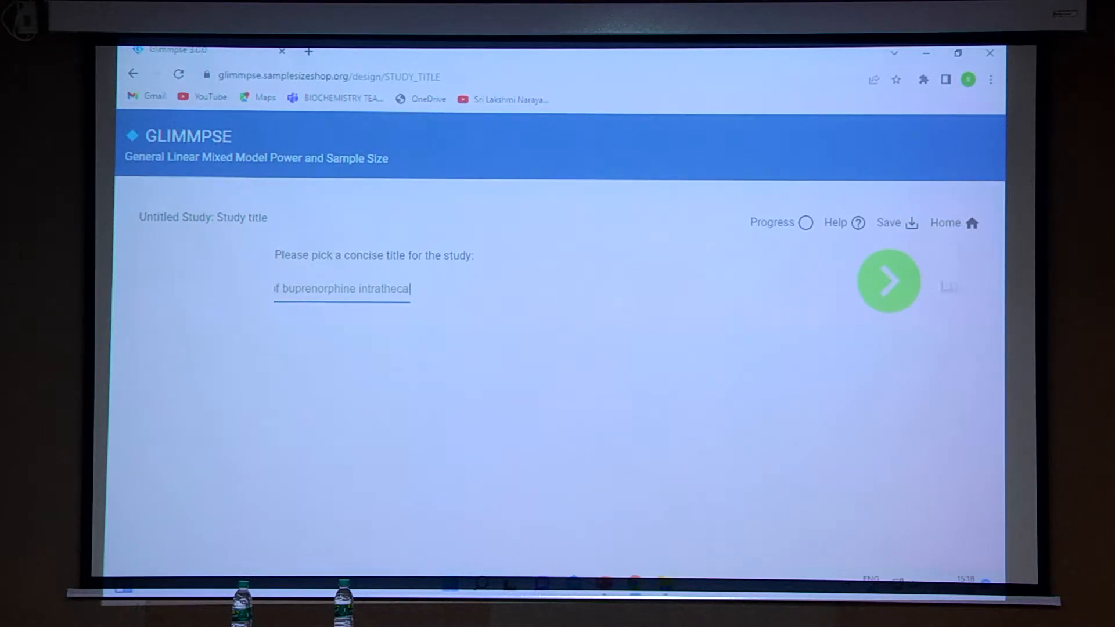
pyautogui.click(888, 281)
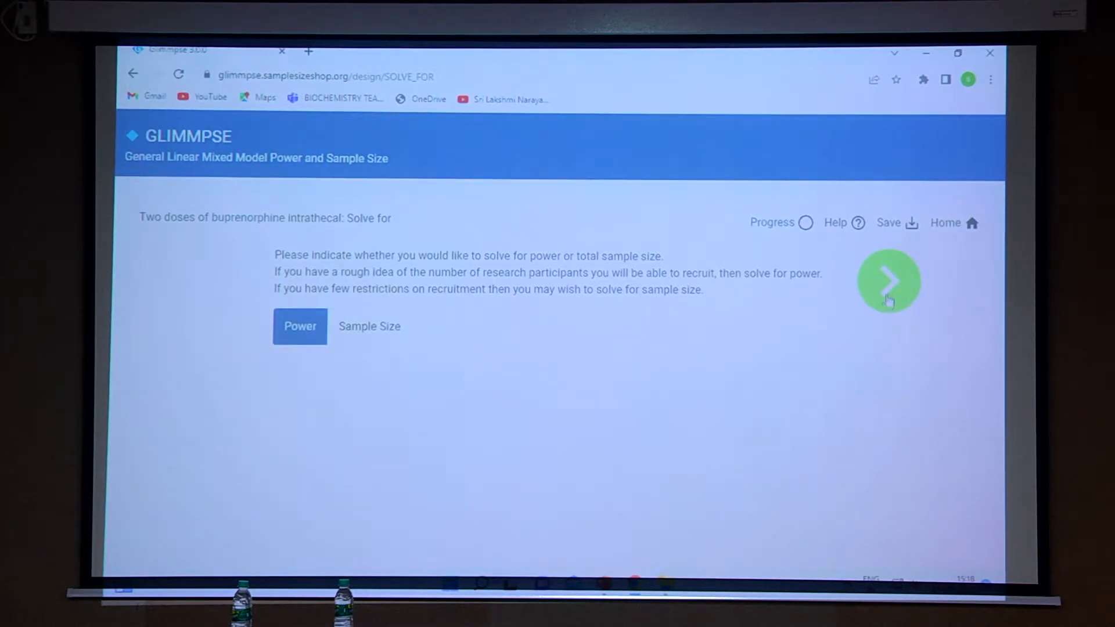
# Solve for power and add 0.01 to the Type I error rates alongside 0.05.
pyautogui.click(887, 281)
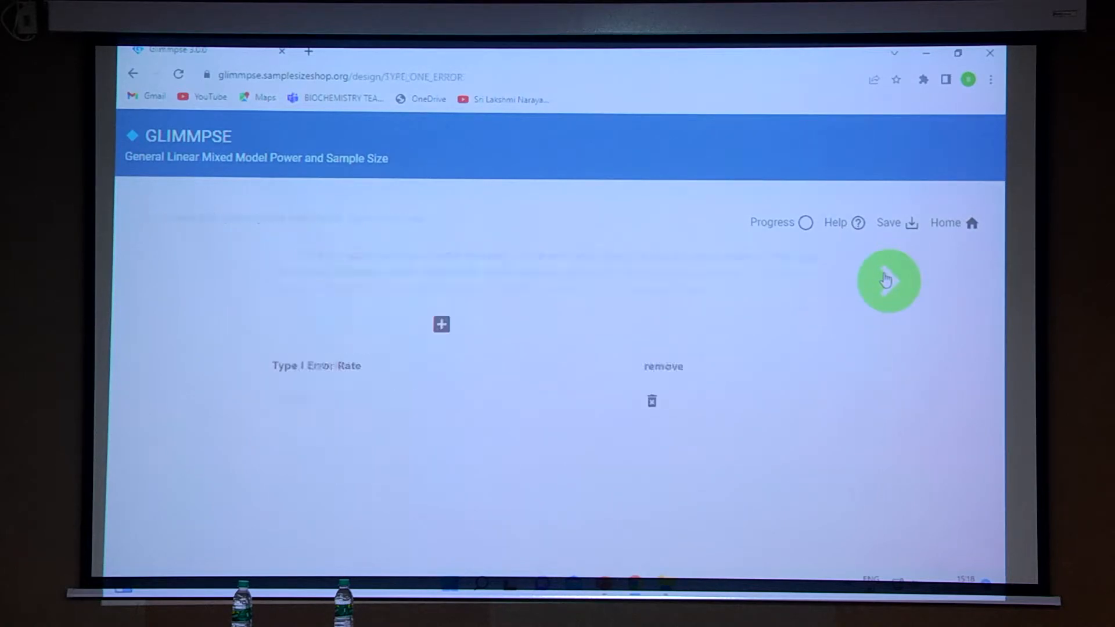
pyautogui.click(889, 280)
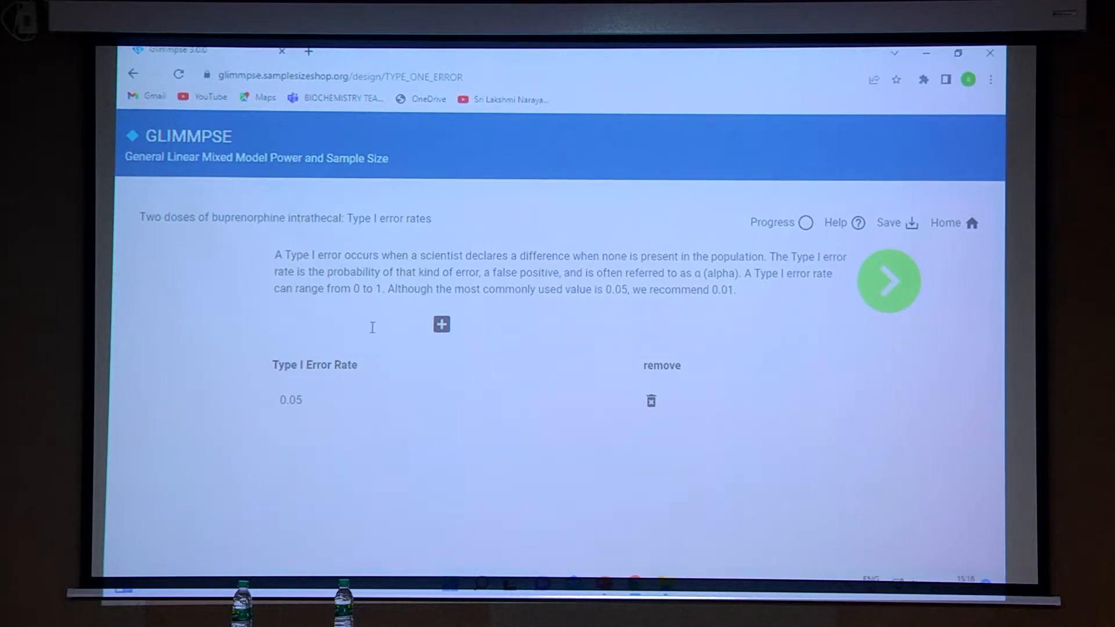
pyautogui.click(341, 325)
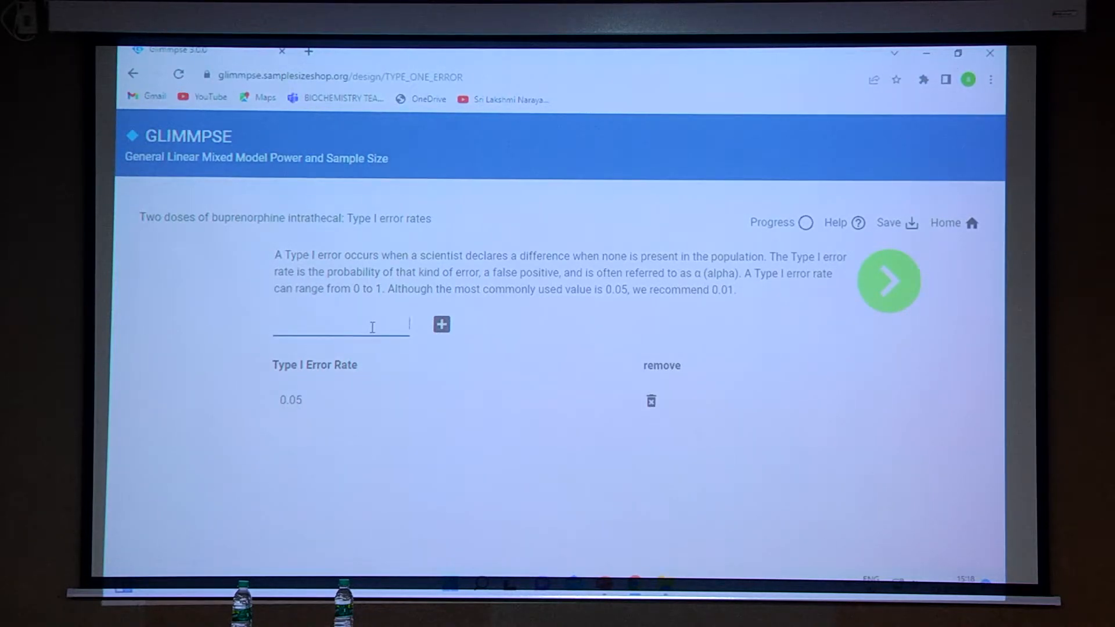
pyautogui.write('0')
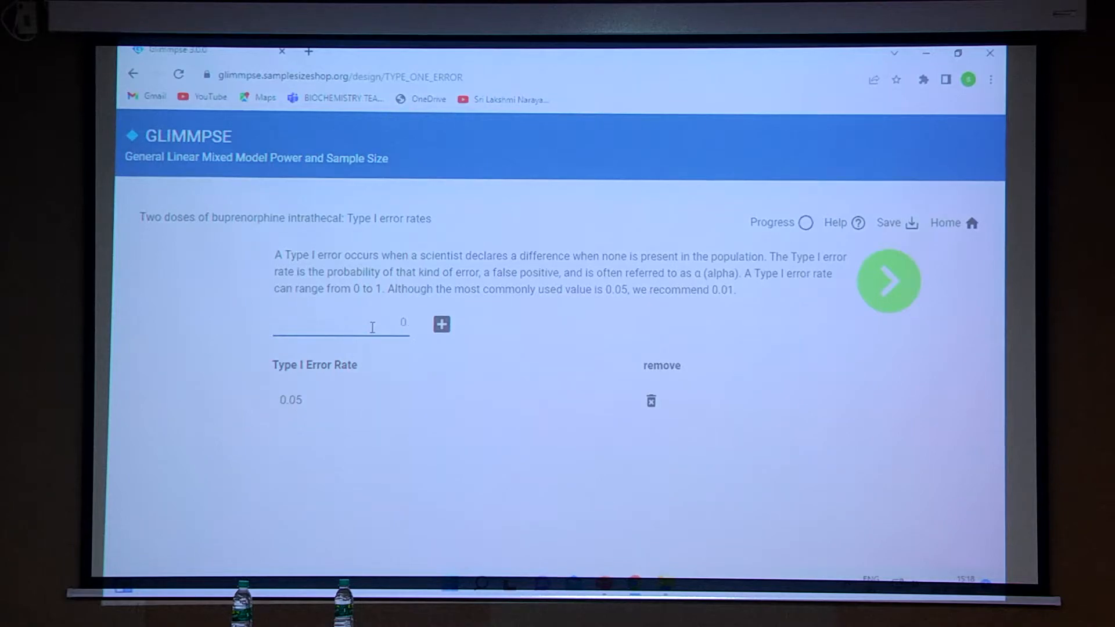
pyautogui.write('0.01')
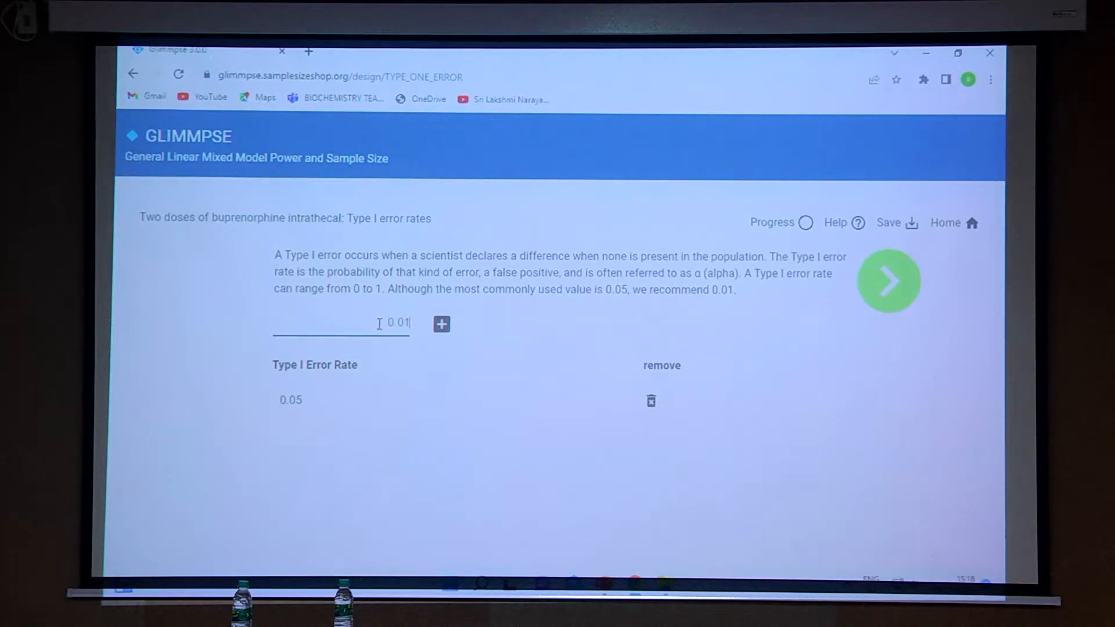
pyautogui.click(440, 325)
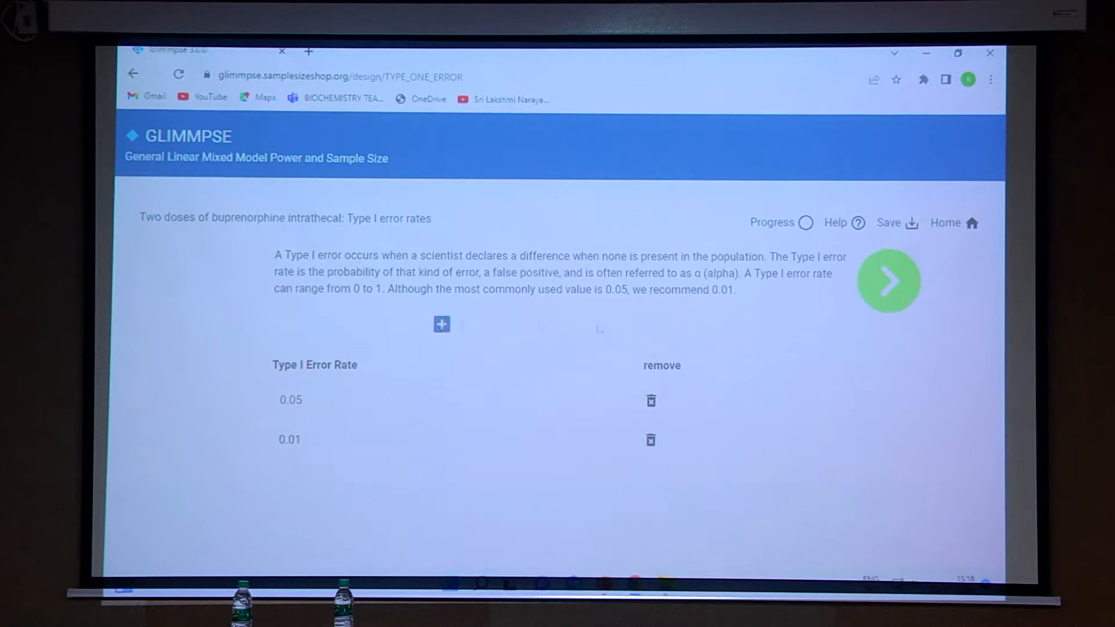
# Revisit the Solve For power choice, then continue to the Outcomes page.
pyautogui.click(888, 280)
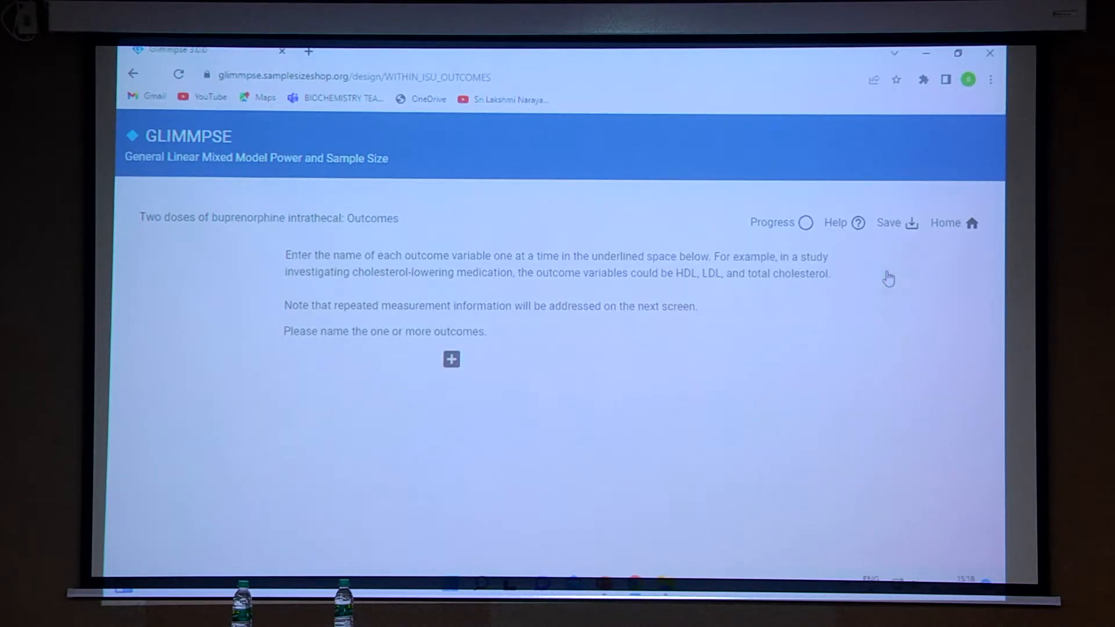
pyautogui.moveTo(315, 361)
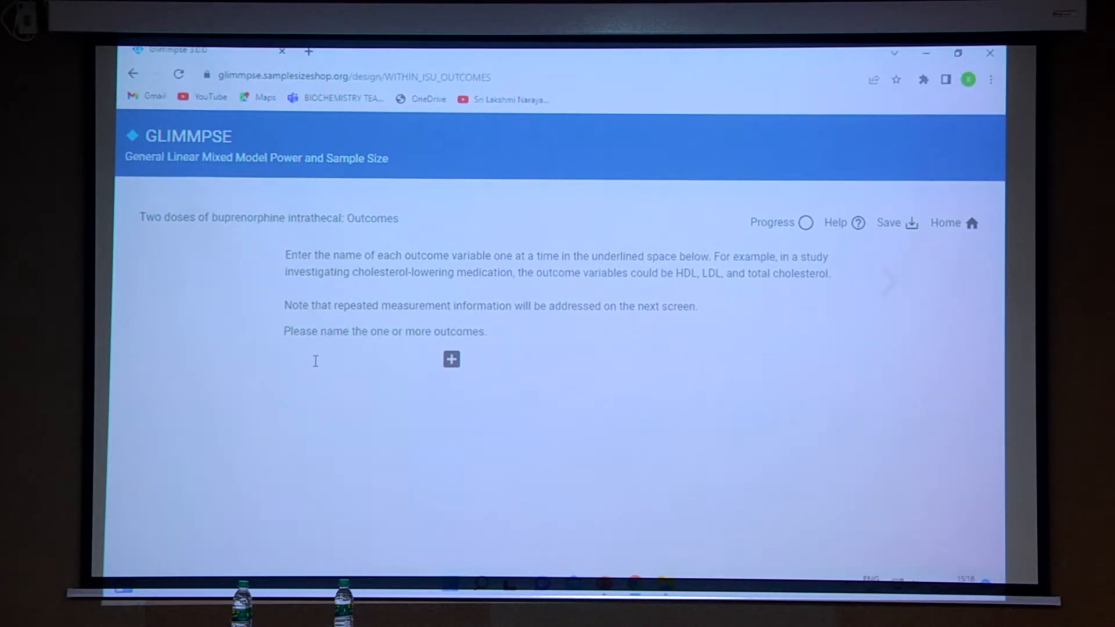
pyautogui.click(888, 280)
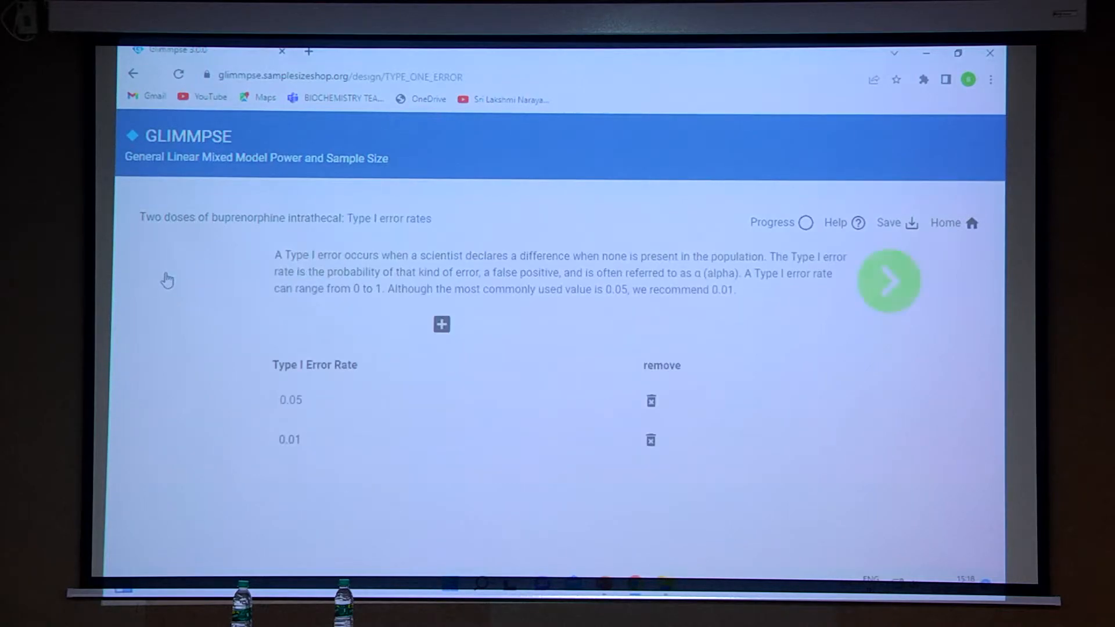
pyautogui.click(888, 280)
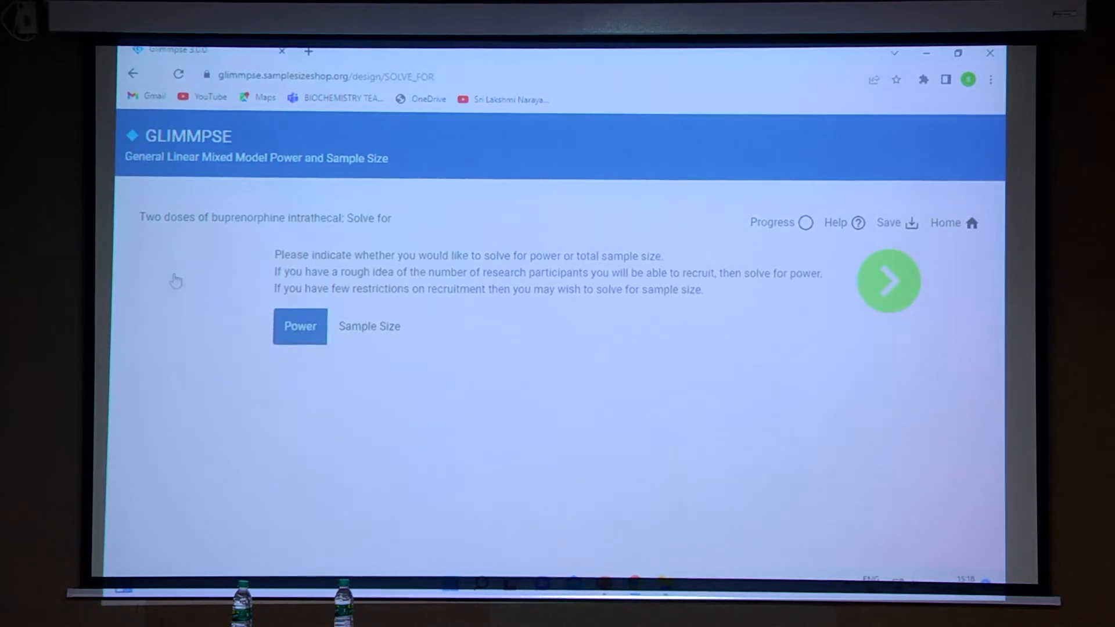
pyautogui.moveTo(888, 283)
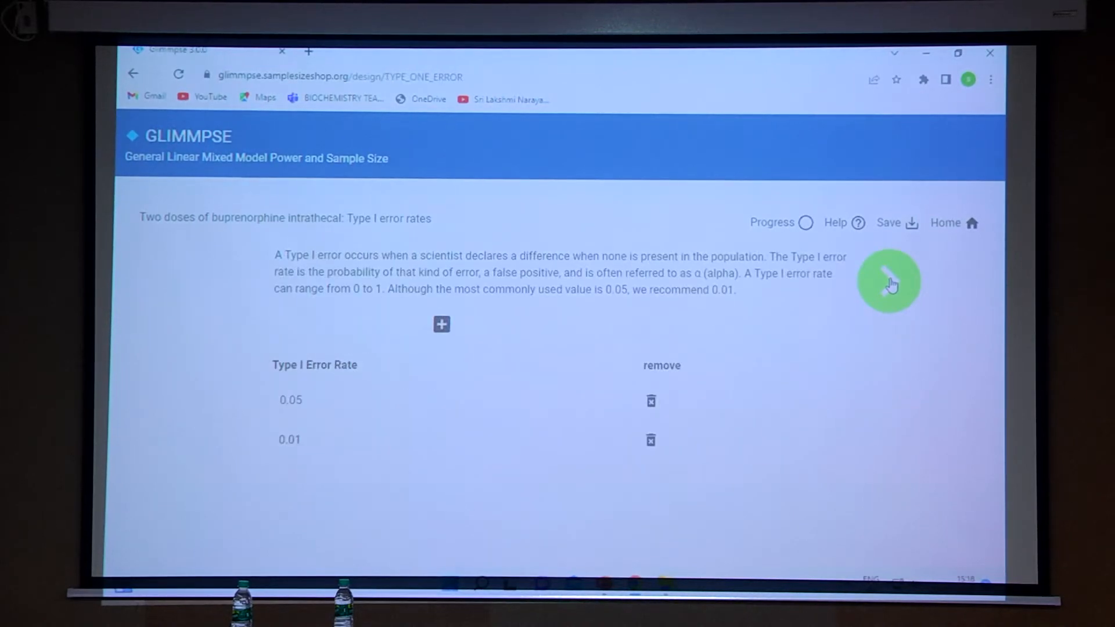
pyautogui.click(890, 281)
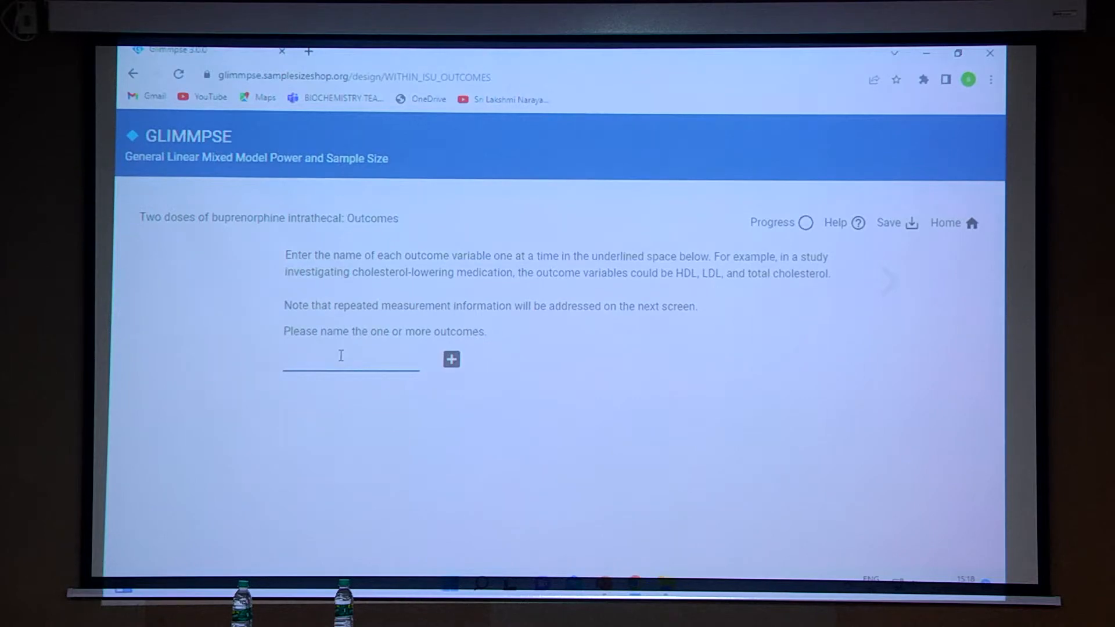
# Add 'Duration of analgesia' as the outcome, skipping repeated measures and clustering.
pyautogui.write('Duration of analgesia')
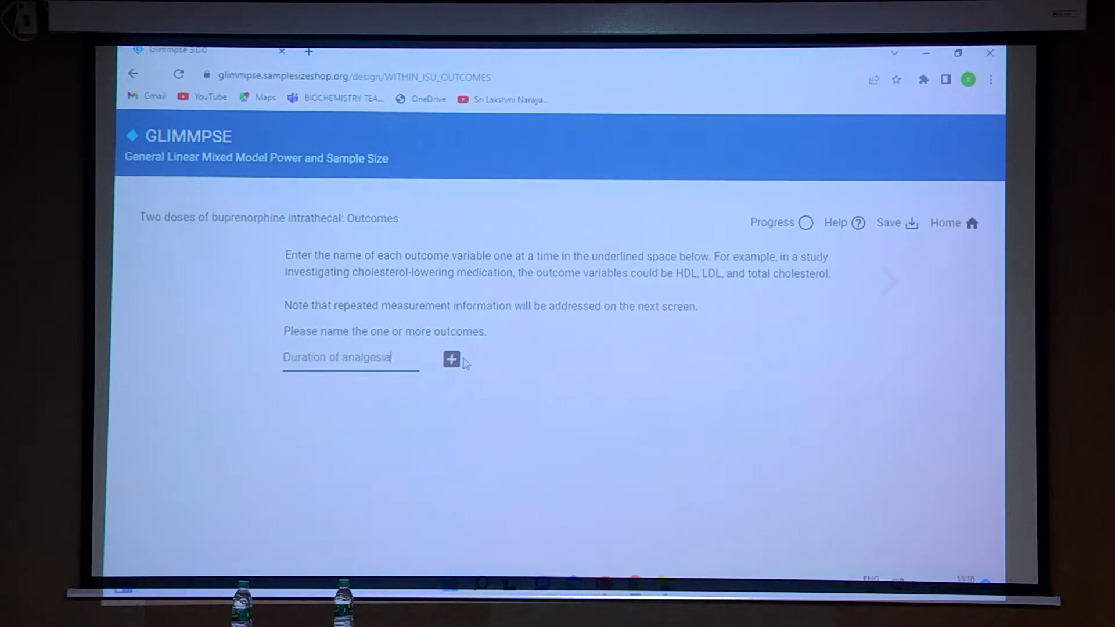
pyautogui.click(450, 360)
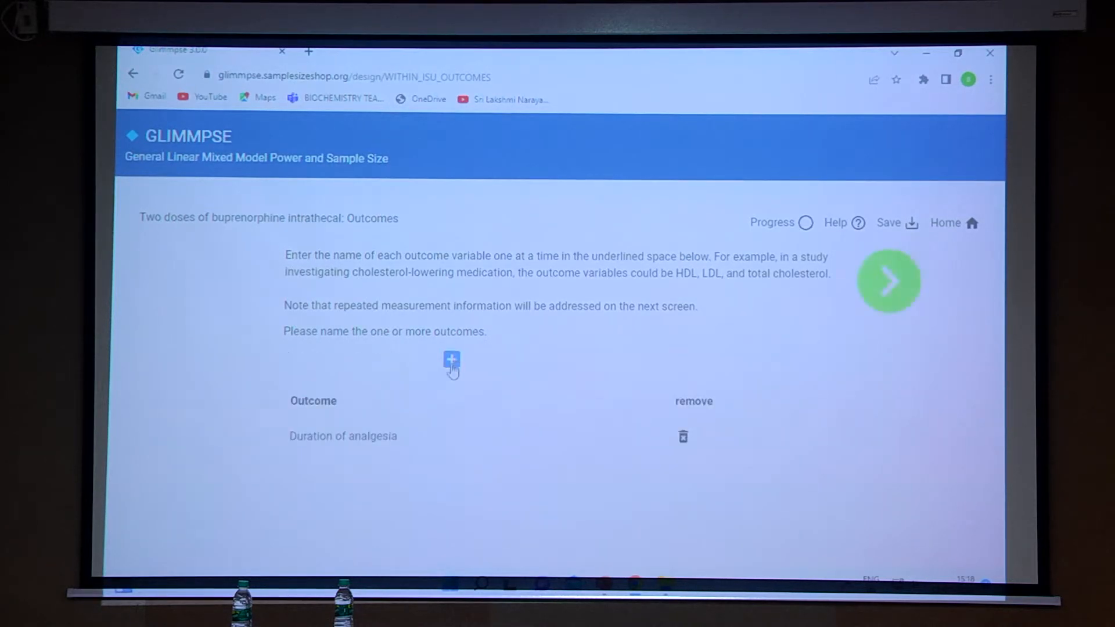
pyautogui.click(888, 280)
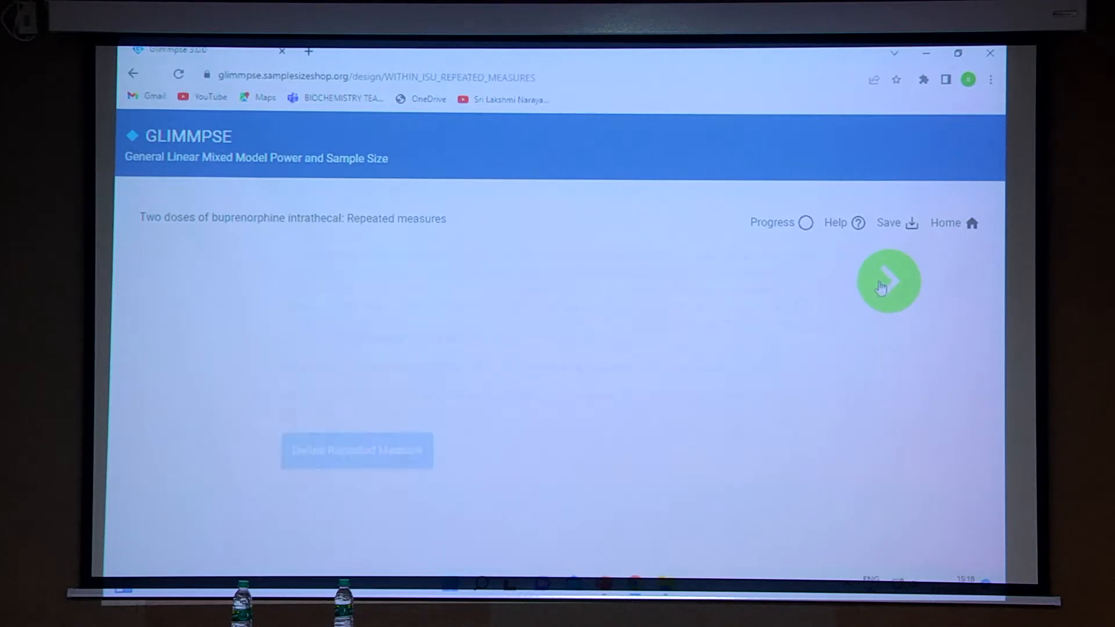
pyautogui.click(888, 280)
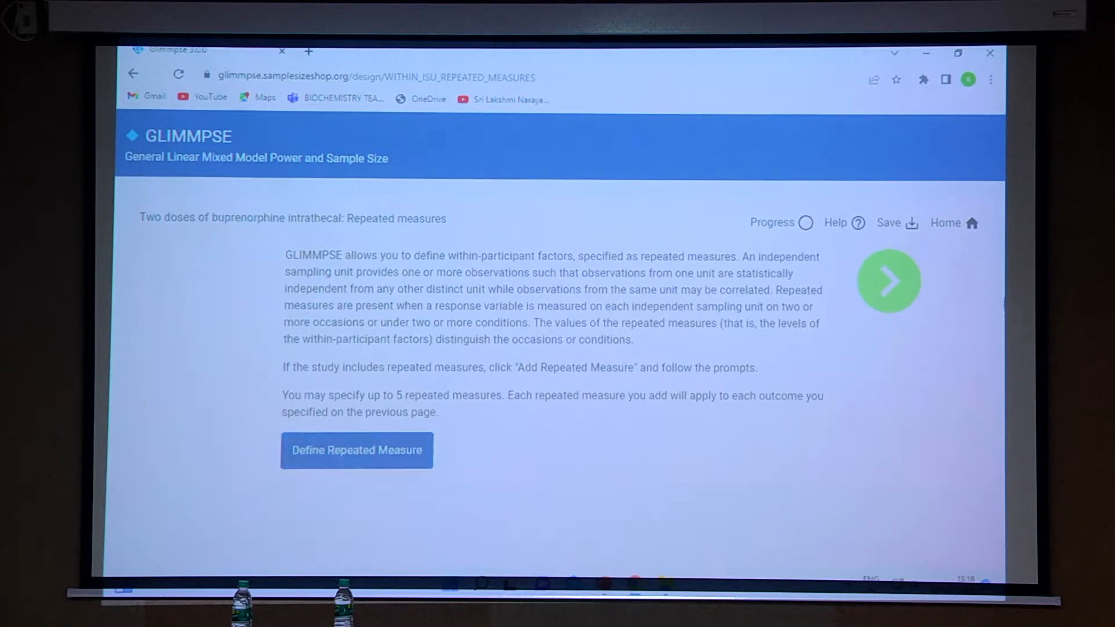
pyautogui.moveTo(888, 290)
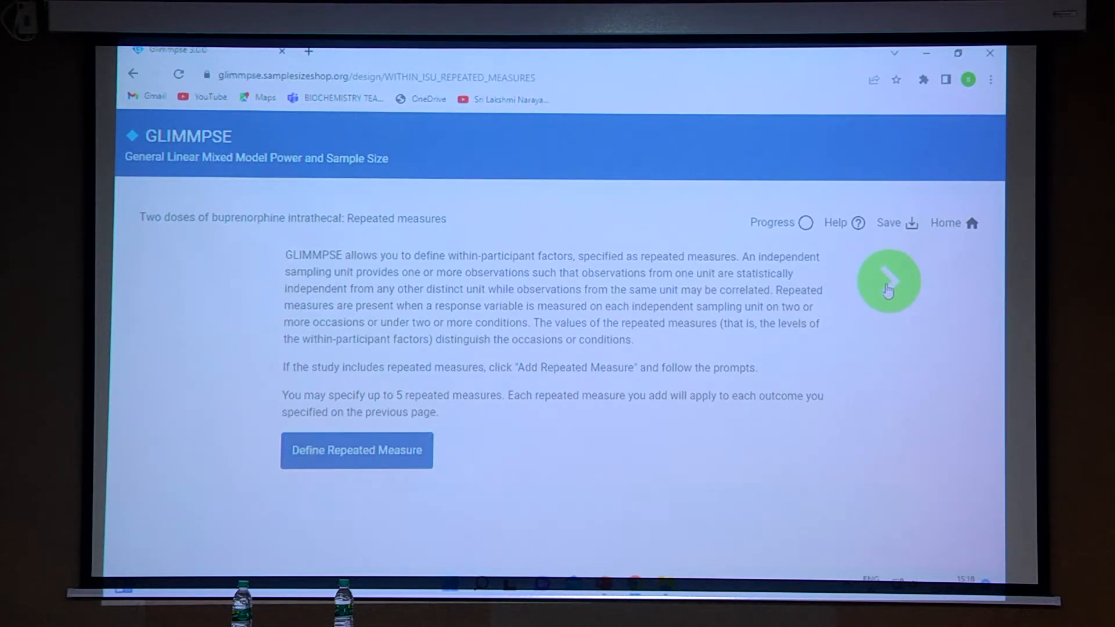
pyautogui.click(888, 282)
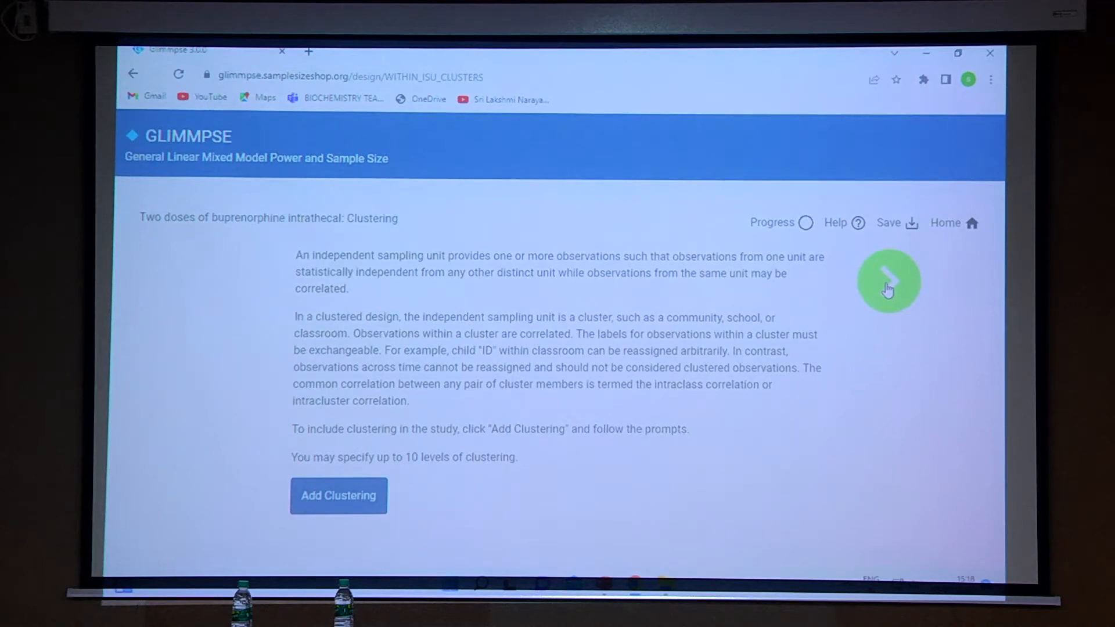
pyautogui.click(888, 281)
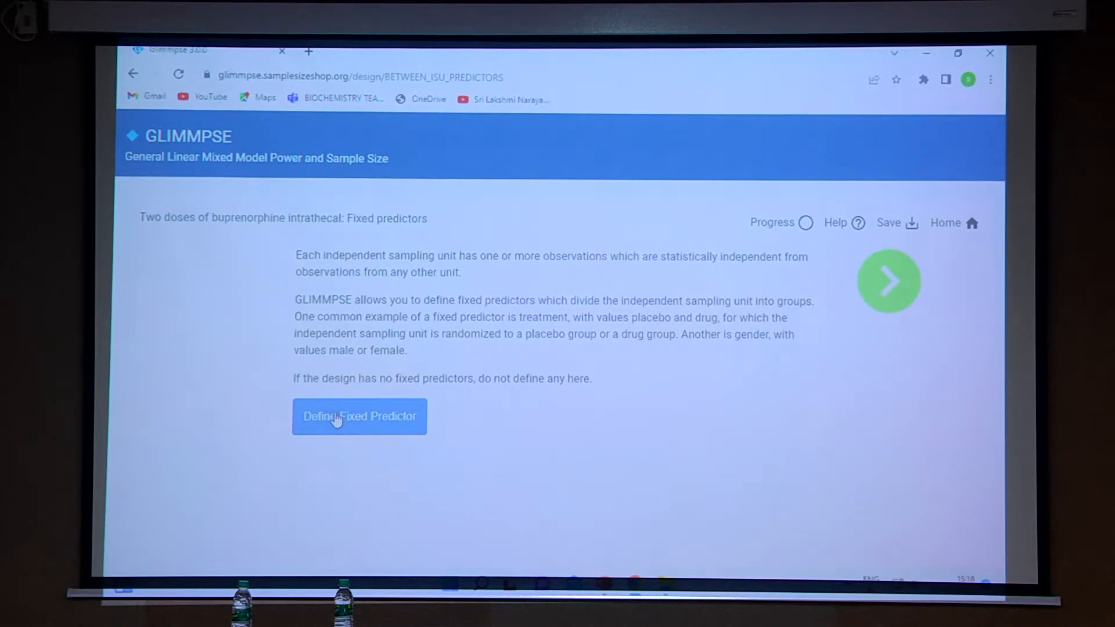
# Define a nominal fixed predictor named 'Dose of buprenorphine'.
pyautogui.click(359, 416)
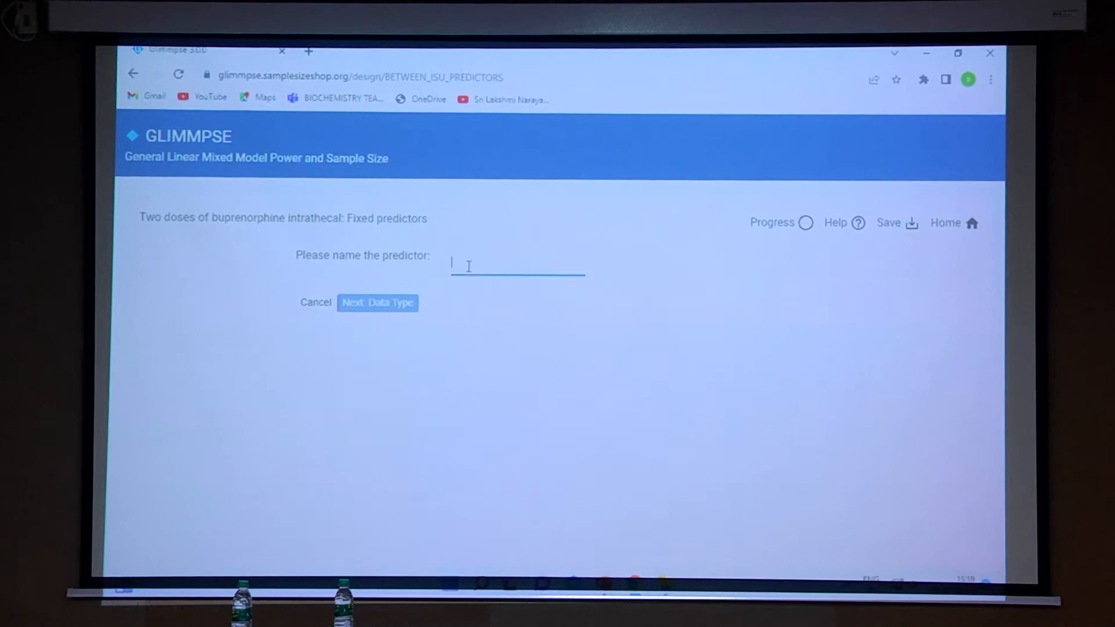
pyautogui.write('Dose of')
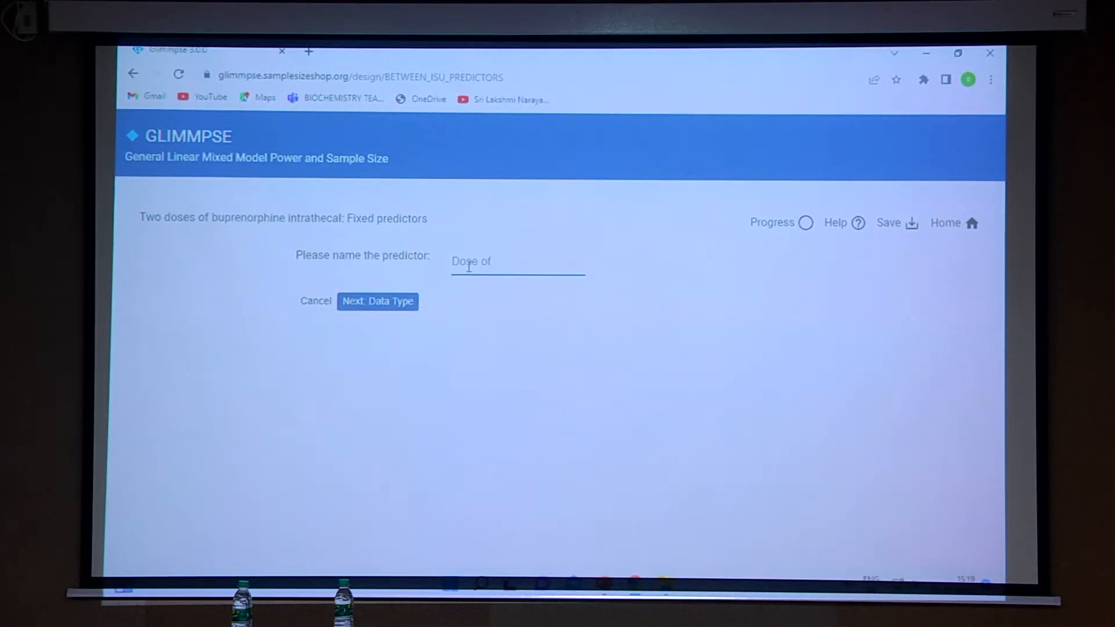
pyautogui.write('bupren')
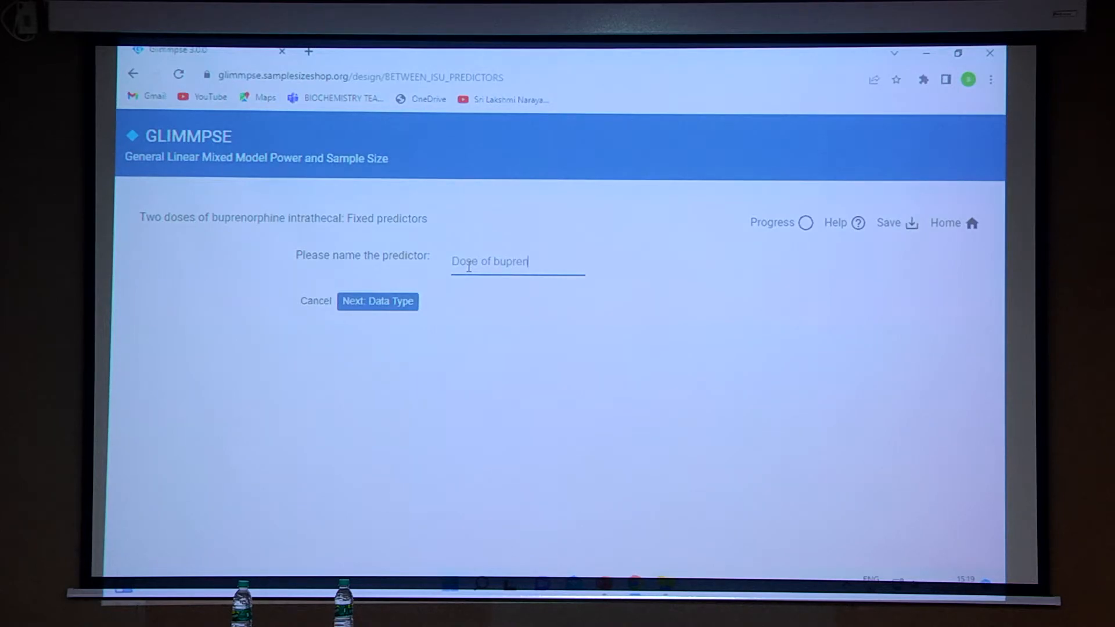
pyautogui.write('orphine')
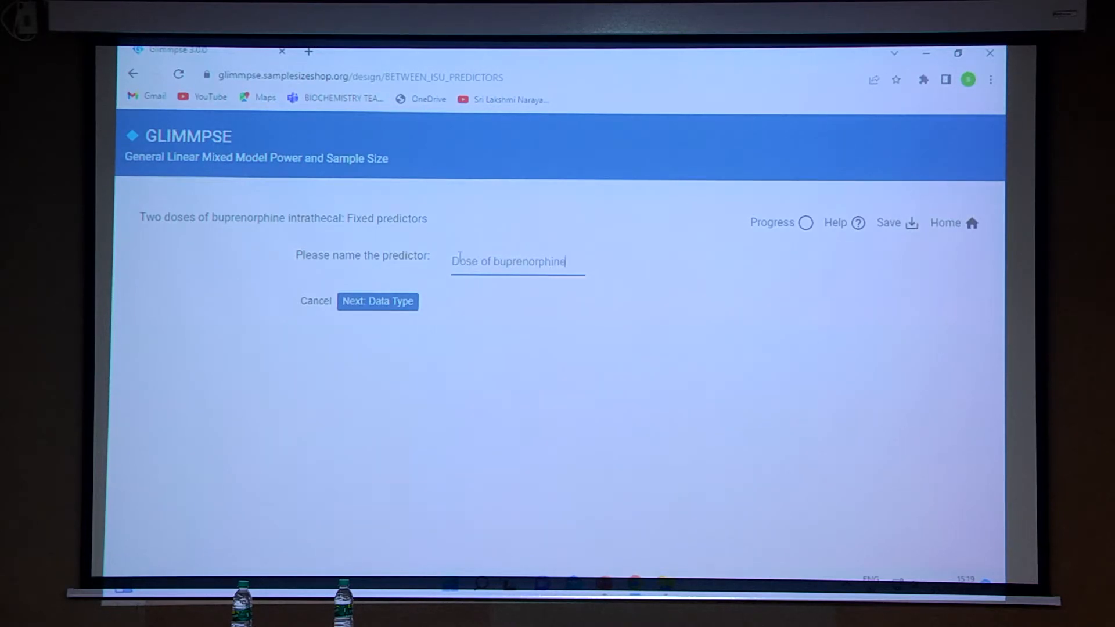
pyautogui.click(377, 300)
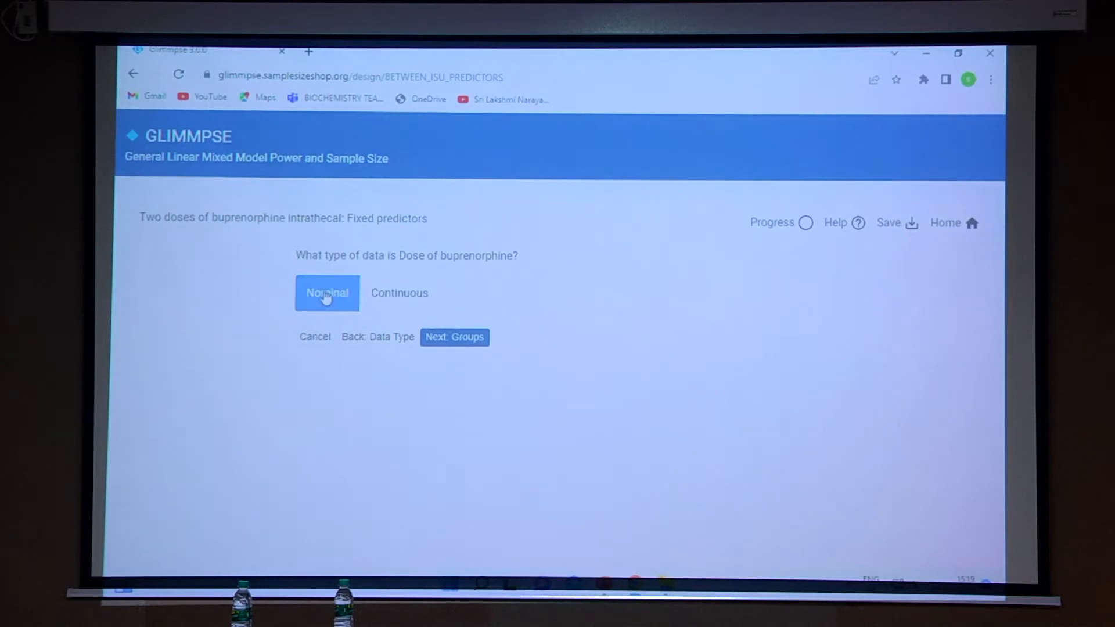
pyautogui.moveTo(460, 348)
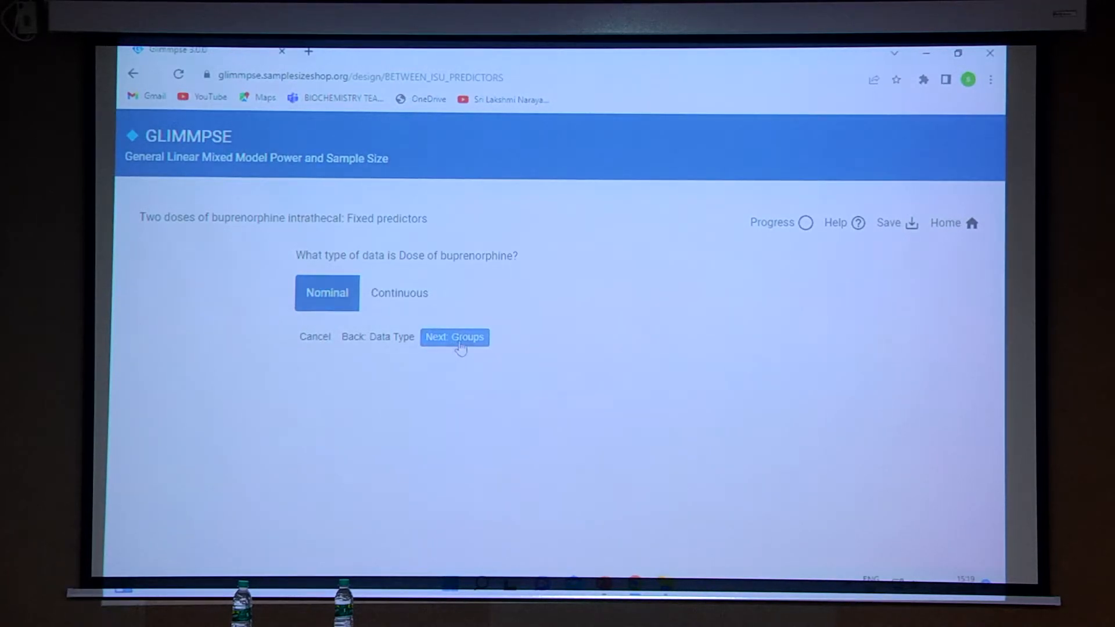
pyautogui.click(454, 336)
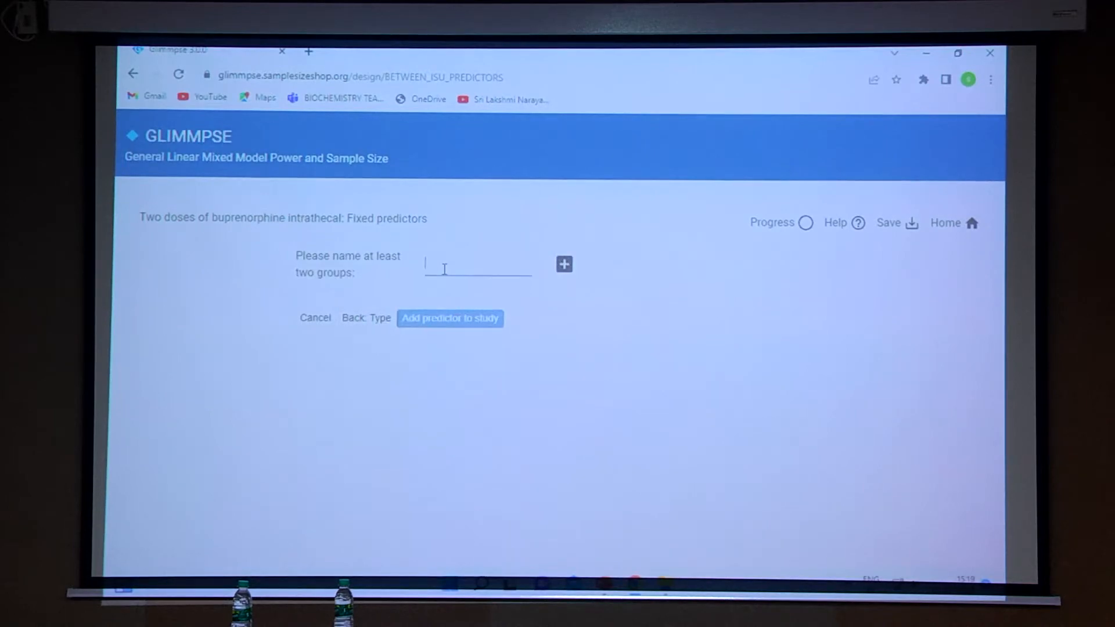
# Add groups Group 30 mic and Group 40 mic and add the predictor to the study.
pyautogui.write('Group 30 mi')
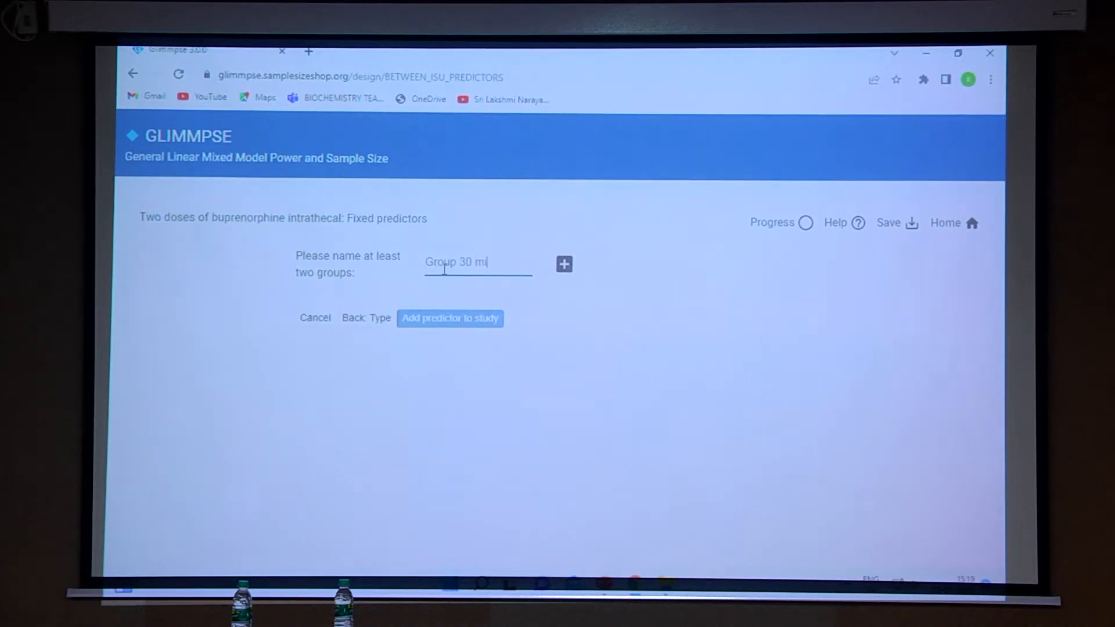
pyautogui.write('c')
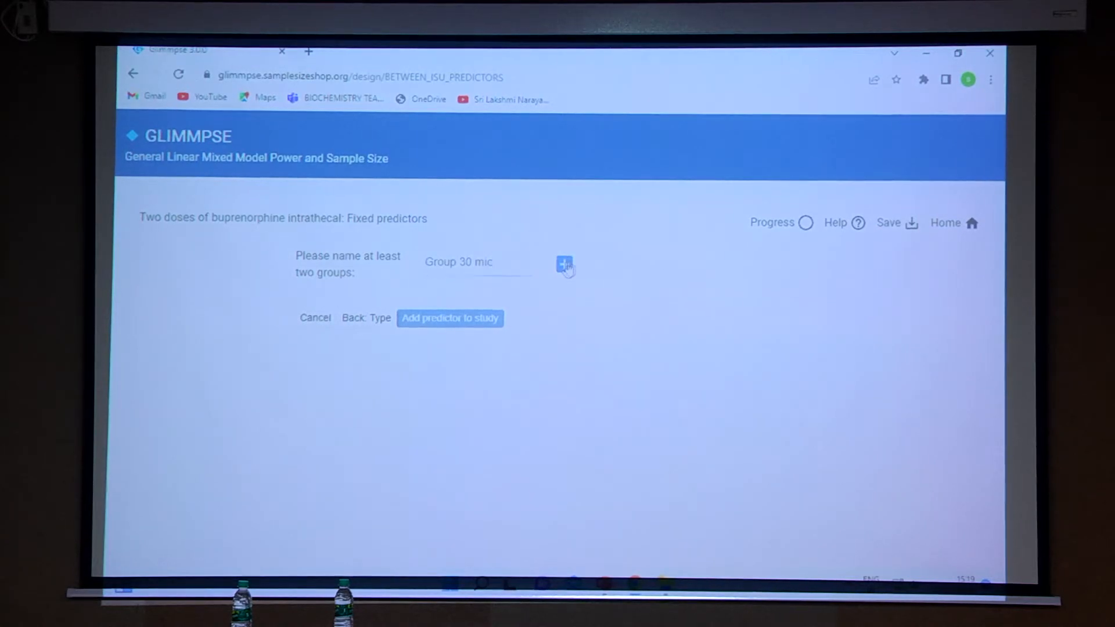
pyautogui.click(564, 264)
pyautogui.write('4')
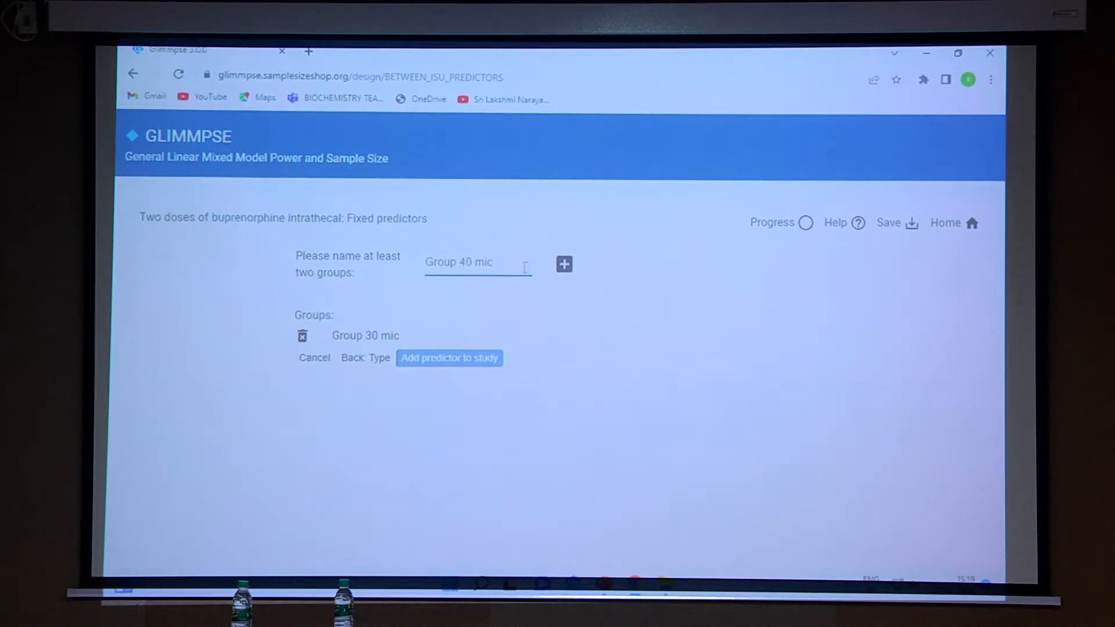
pyautogui.click(563, 264)
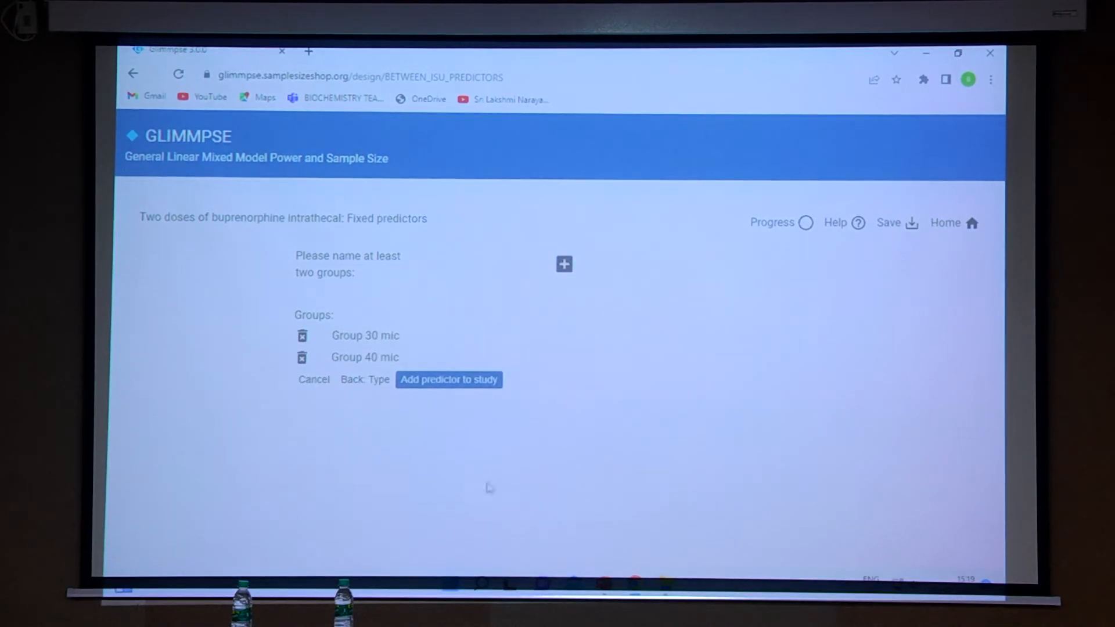
pyautogui.click(449, 379)
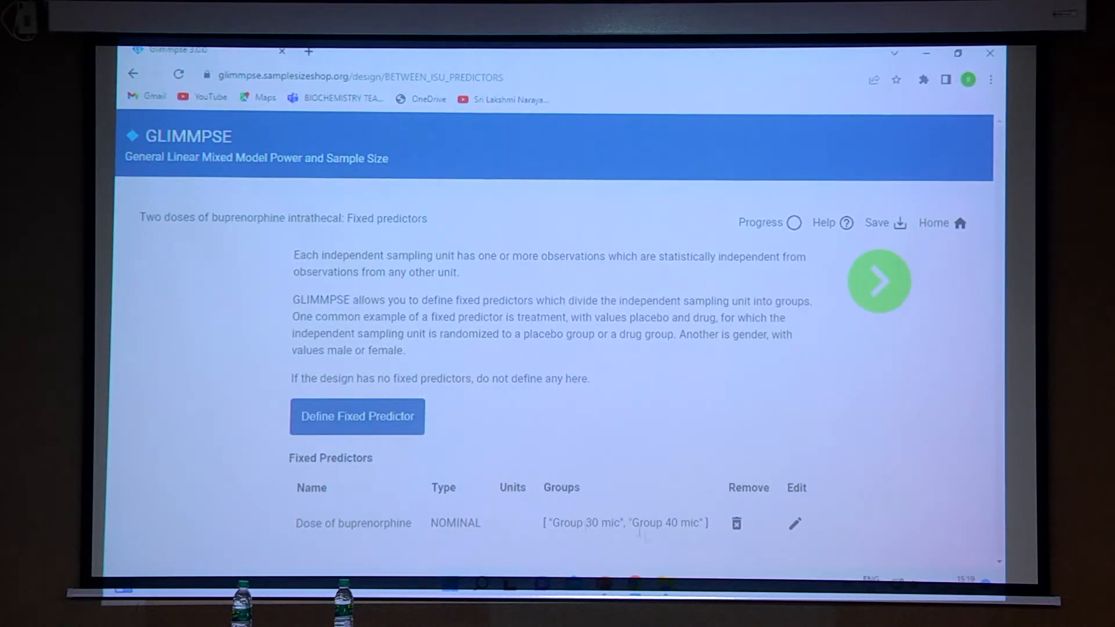
# Keep no Gaussian covariate, enter 10, and pass Theta 0 and the all-zero hypothesis.
pyautogui.click(878, 280)
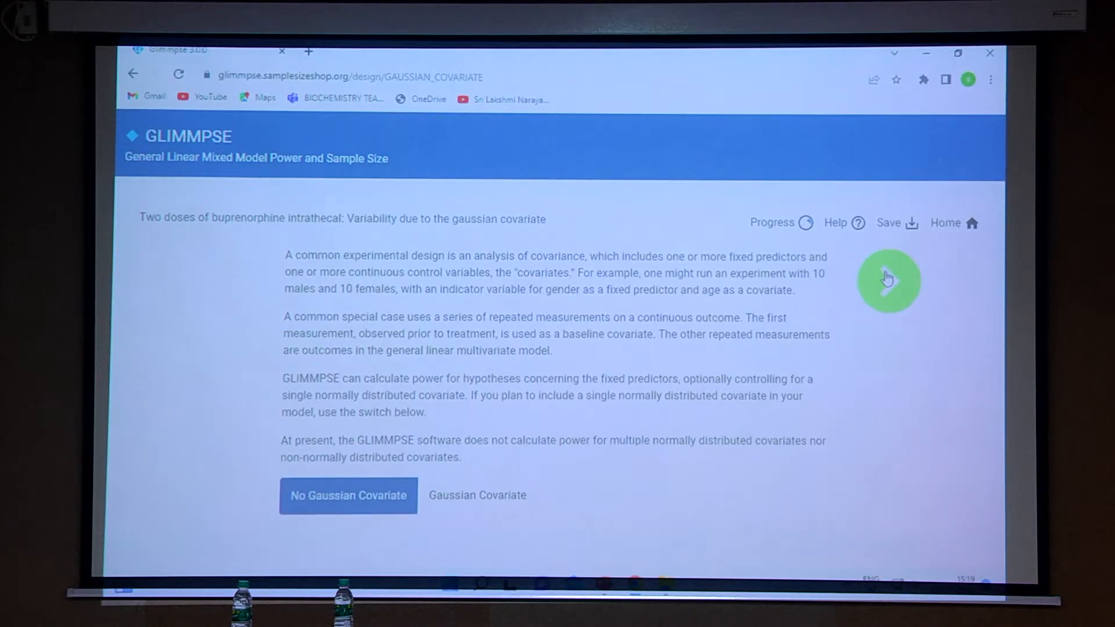
pyautogui.click(347, 496)
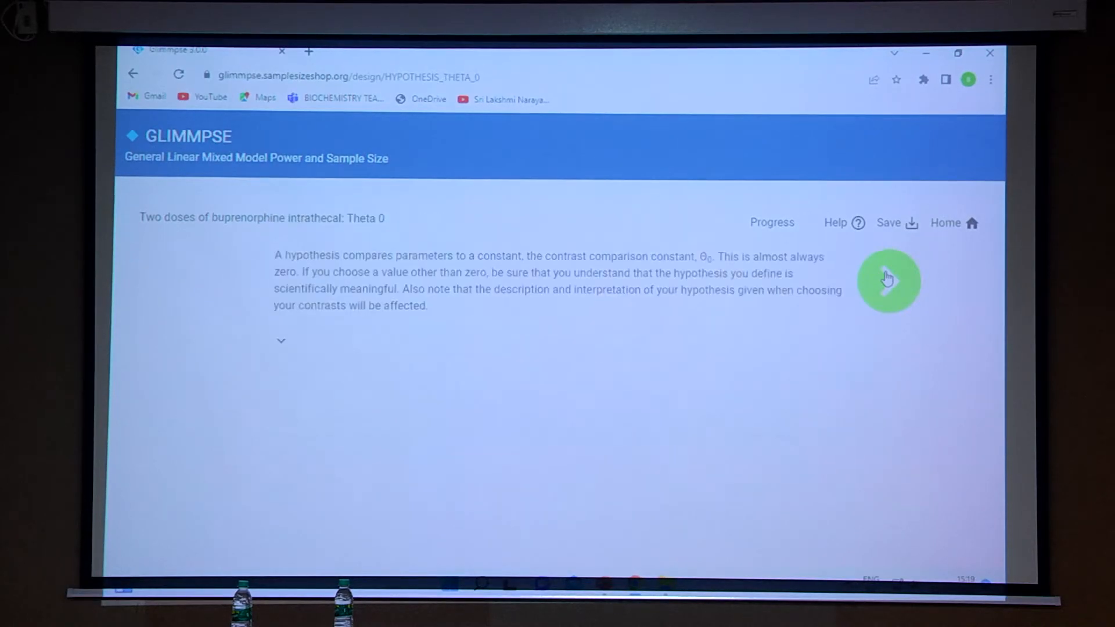
pyautogui.click(888, 279)
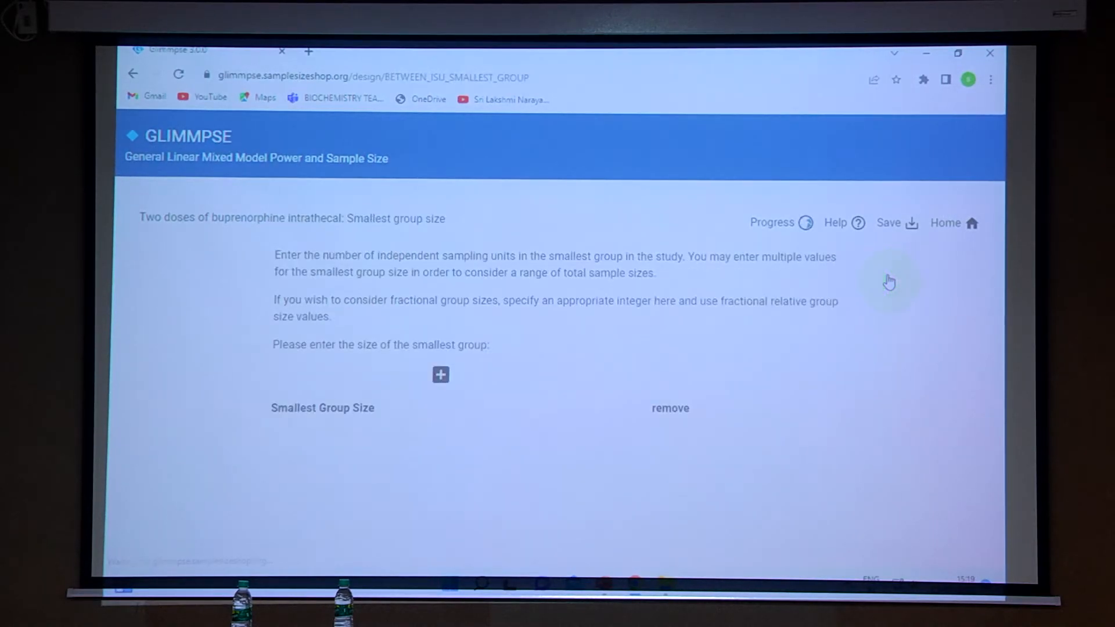
pyautogui.moveTo(384, 359)
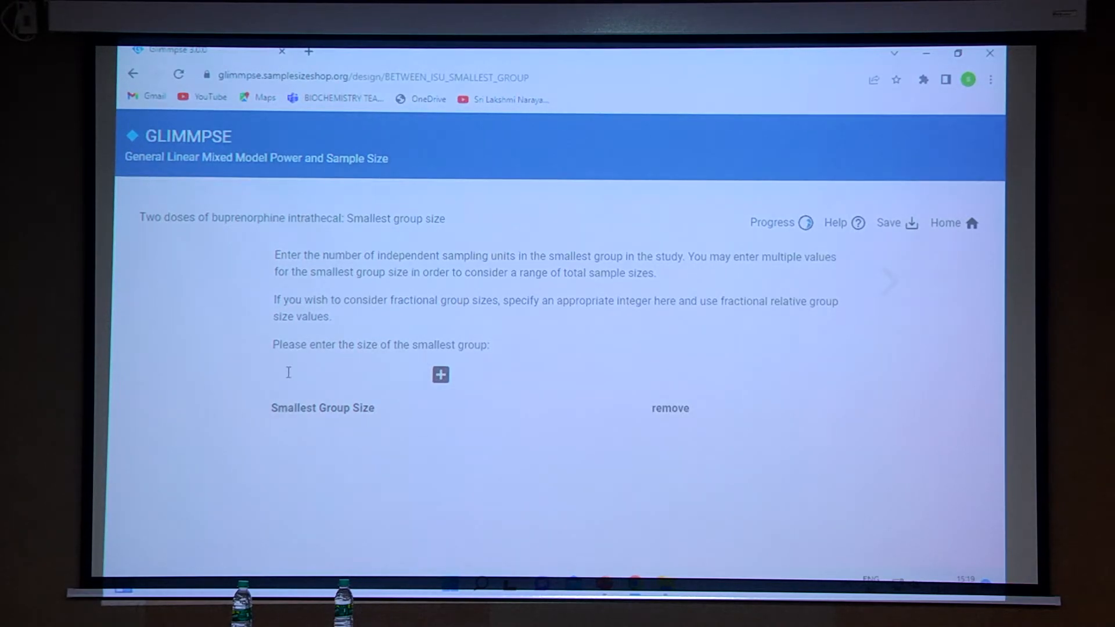
pyautogui.write('1')
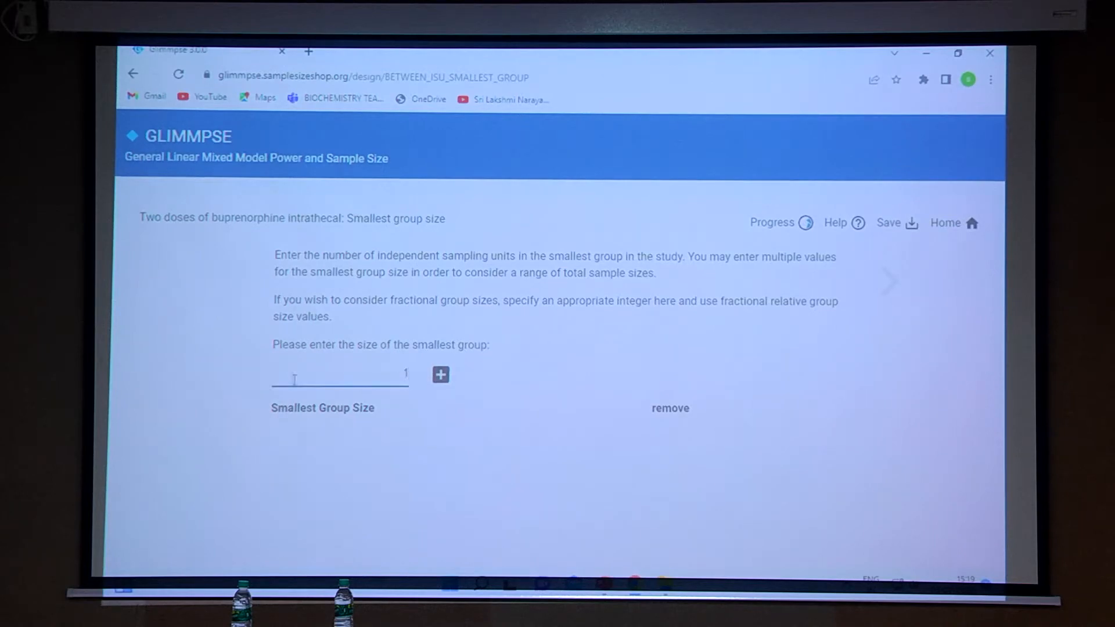
pyautogui.write('0')
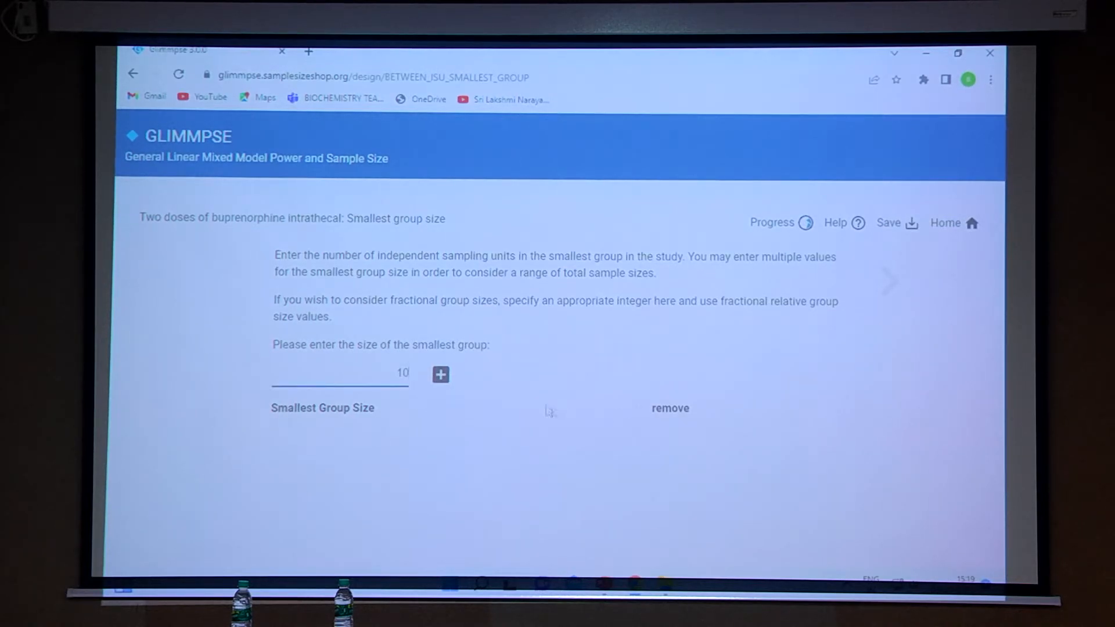
pyautogui.click(889, 280)
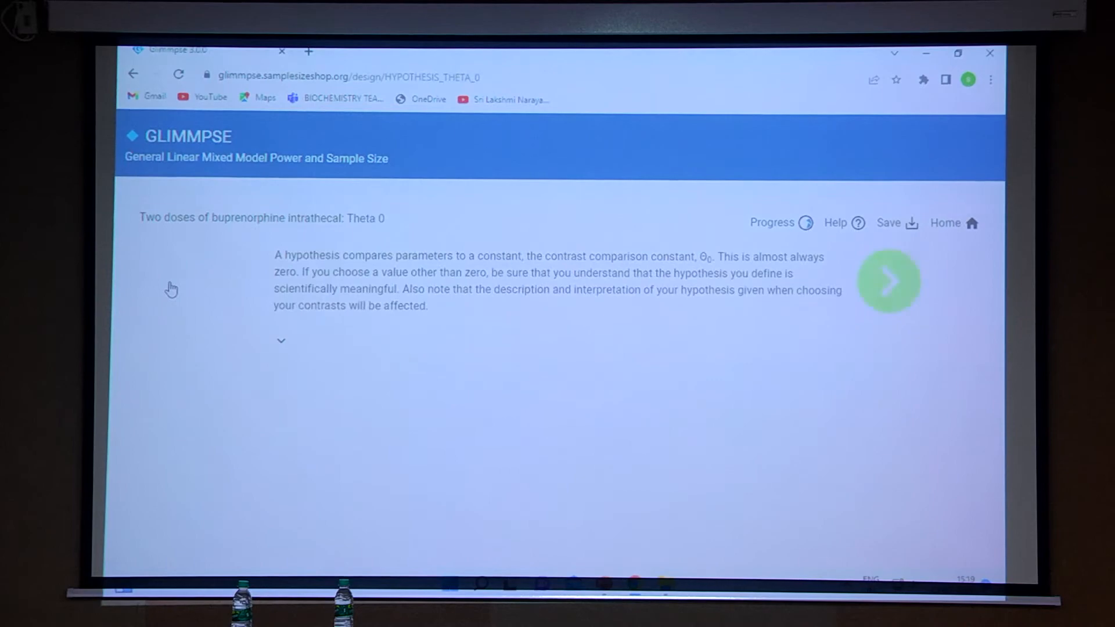
pyautogui.click(888, 280)
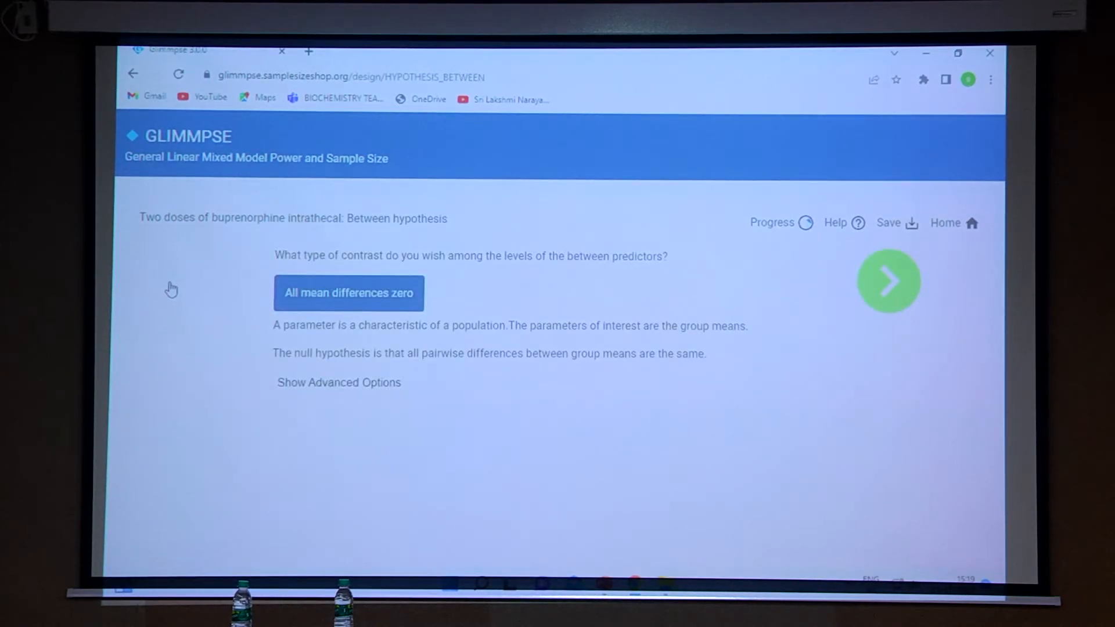
pyautogui.click(887, 279)
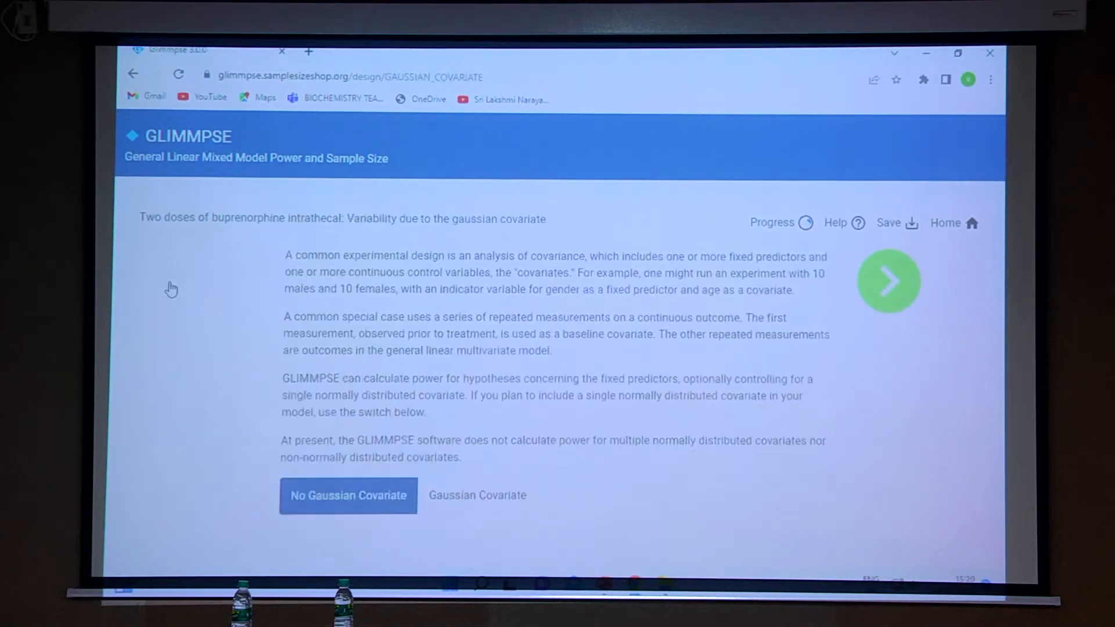
# Go back to review the groups, then return and add 10 as the smallest group size.
pyautogui.click(477, 495)
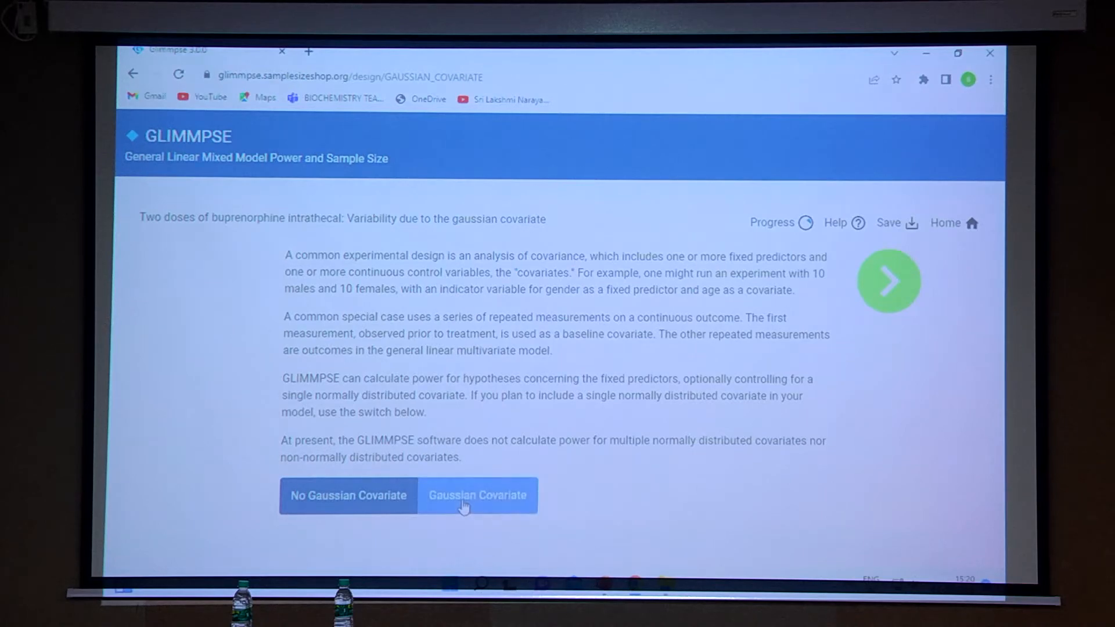
pyautogui.click(348, 495)
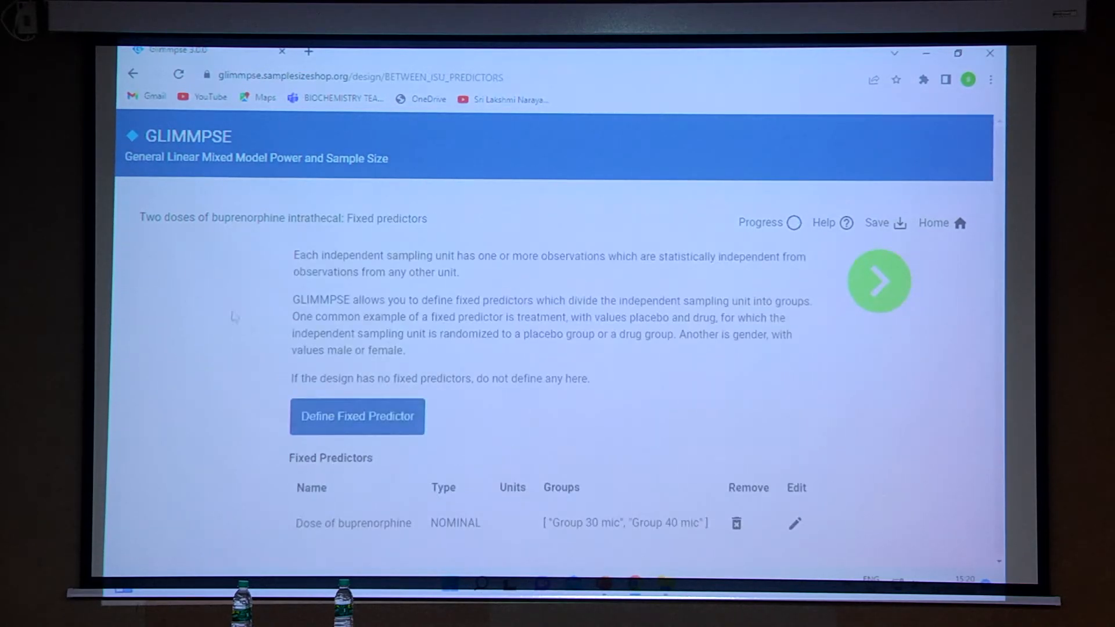
pyautogui.click(879, 280)
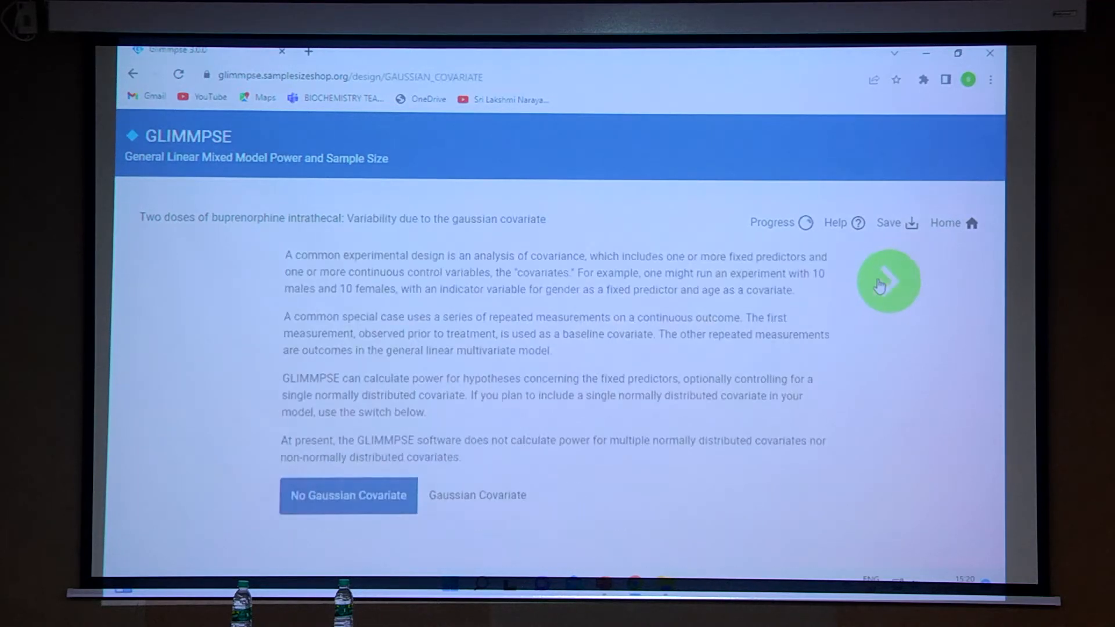
pyautogui.click(888, 281)
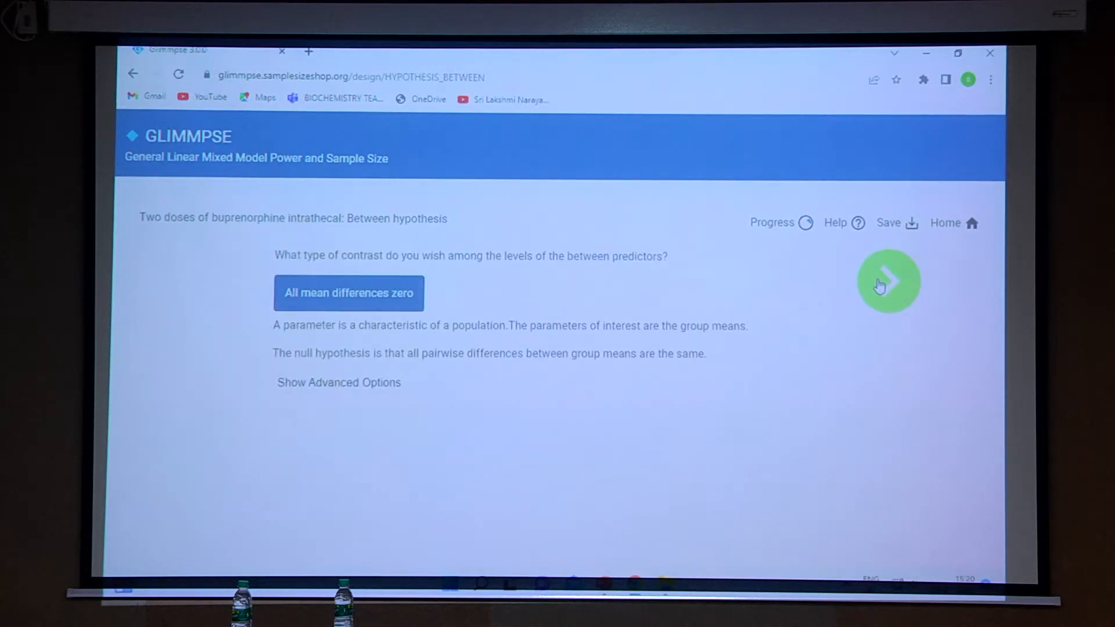
pyautogui.click(887, 281)
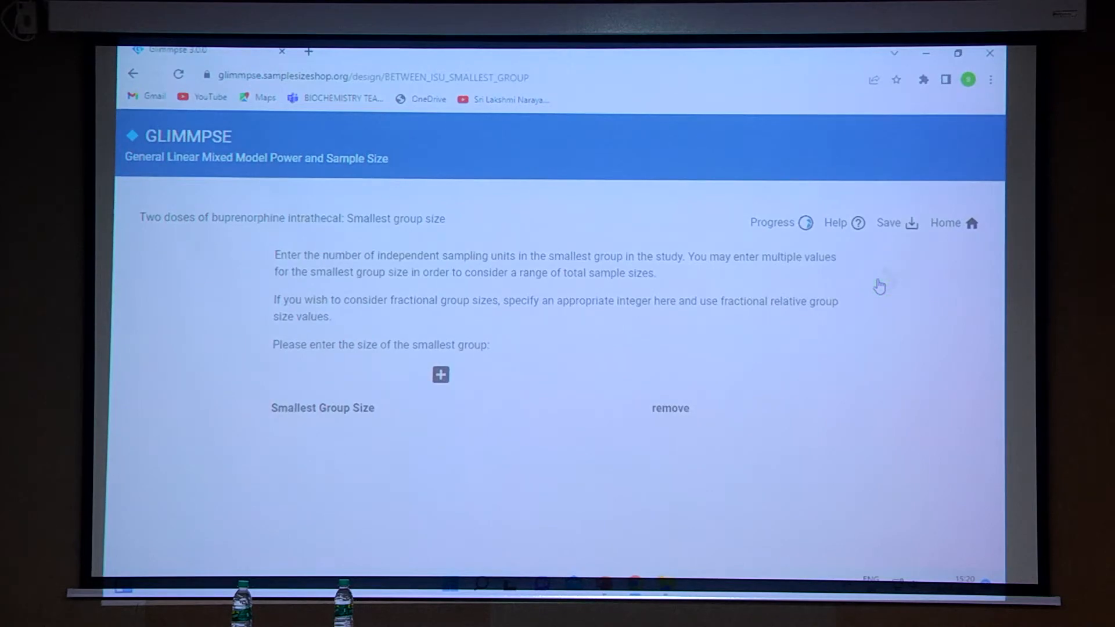
pyautogui.click(440, 375)
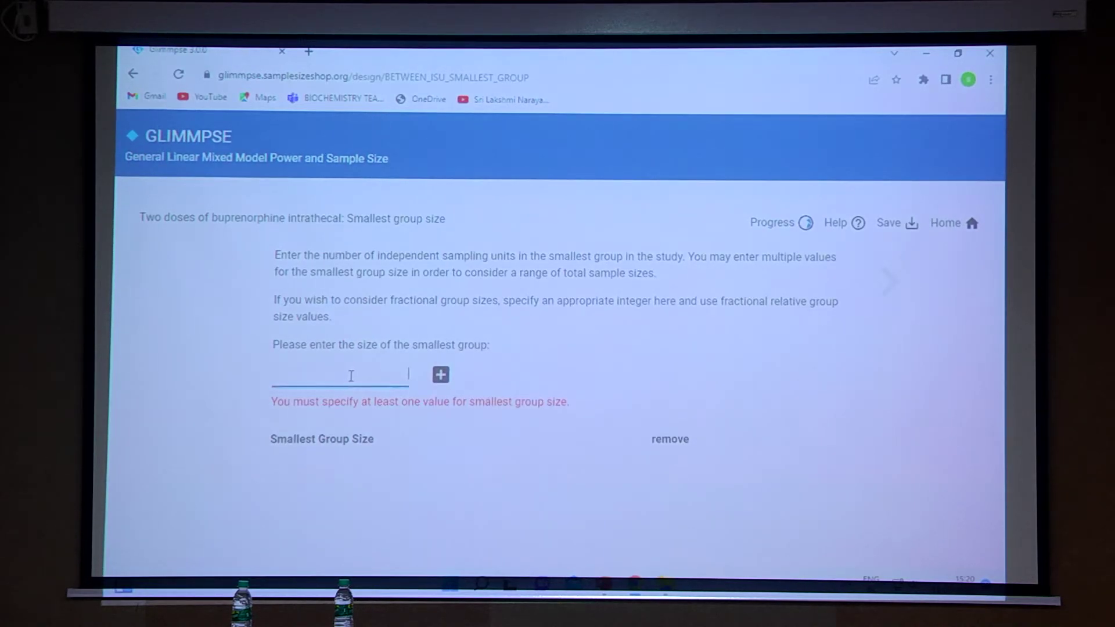
pyautogui.write('10')
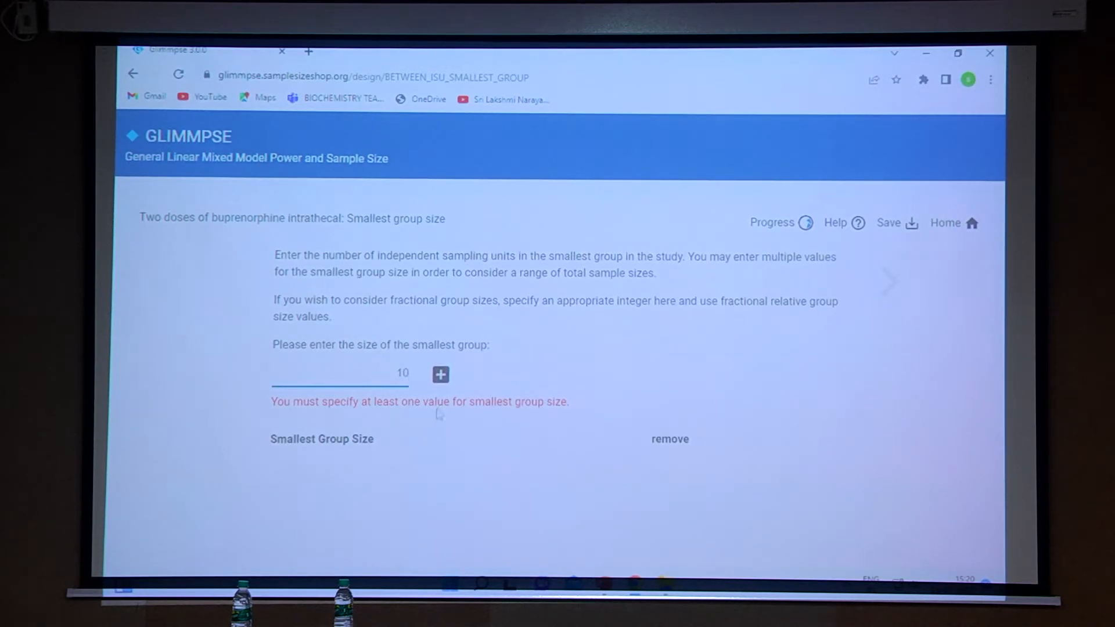
pyautogui.click(440, 374)
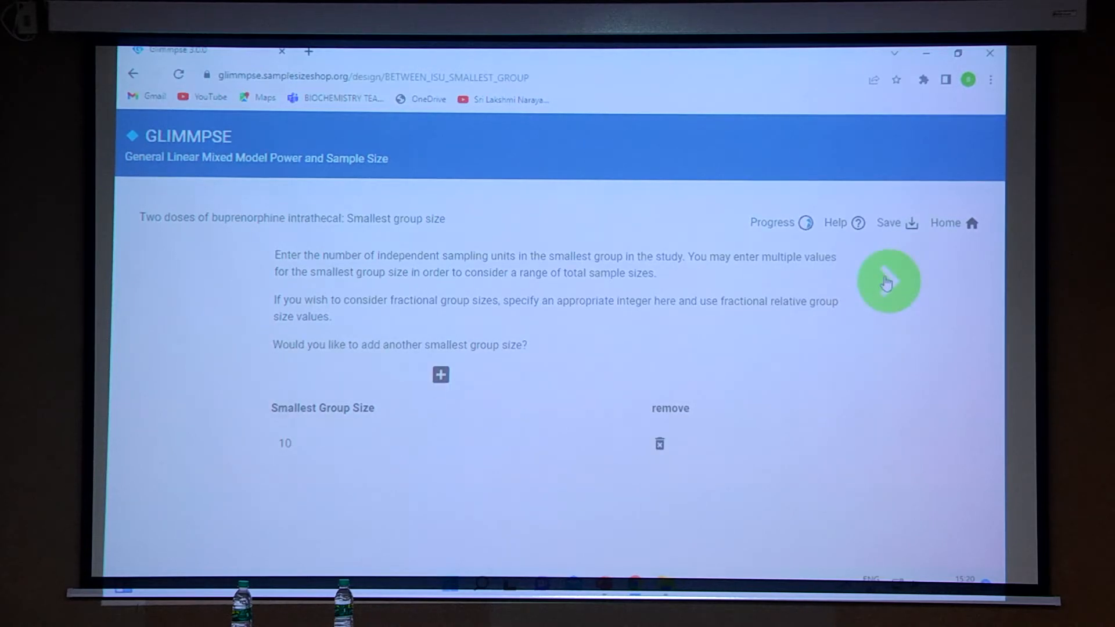
# Accept equal group size ratios and enter means 300 and 400.
pyautogui.click(888, 279)
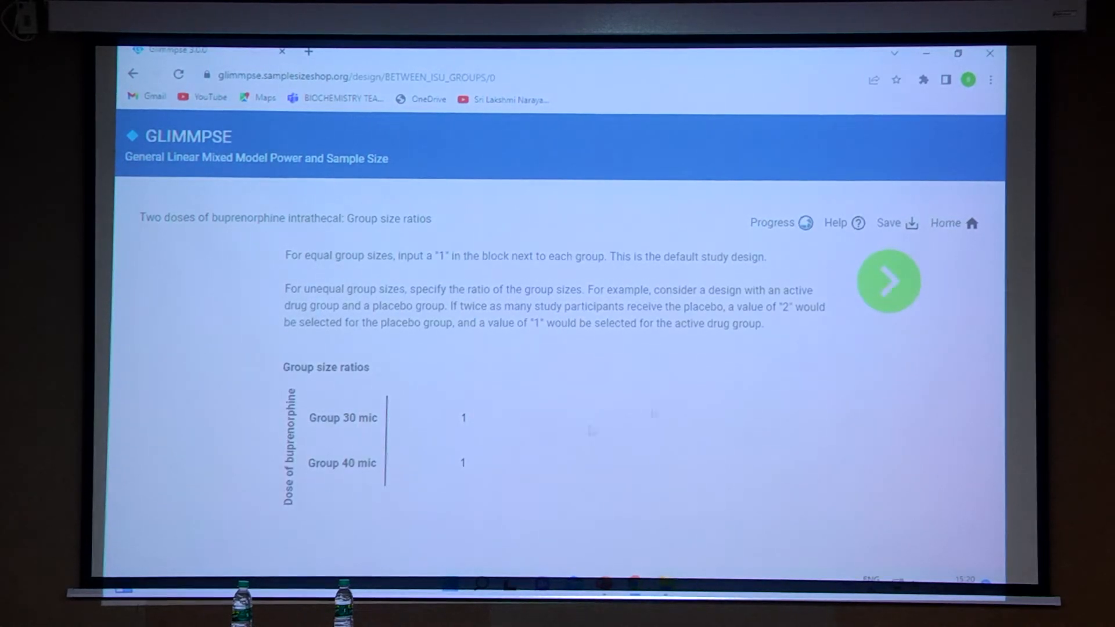
pyautogui.click(888, 281)
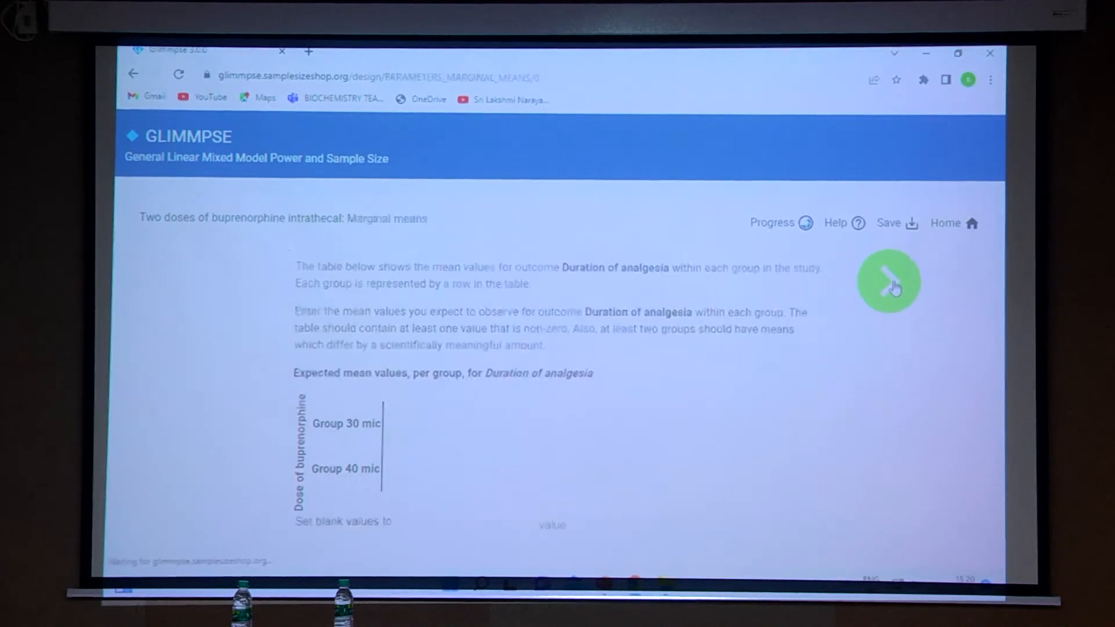
pyautogui.click(459, 423)
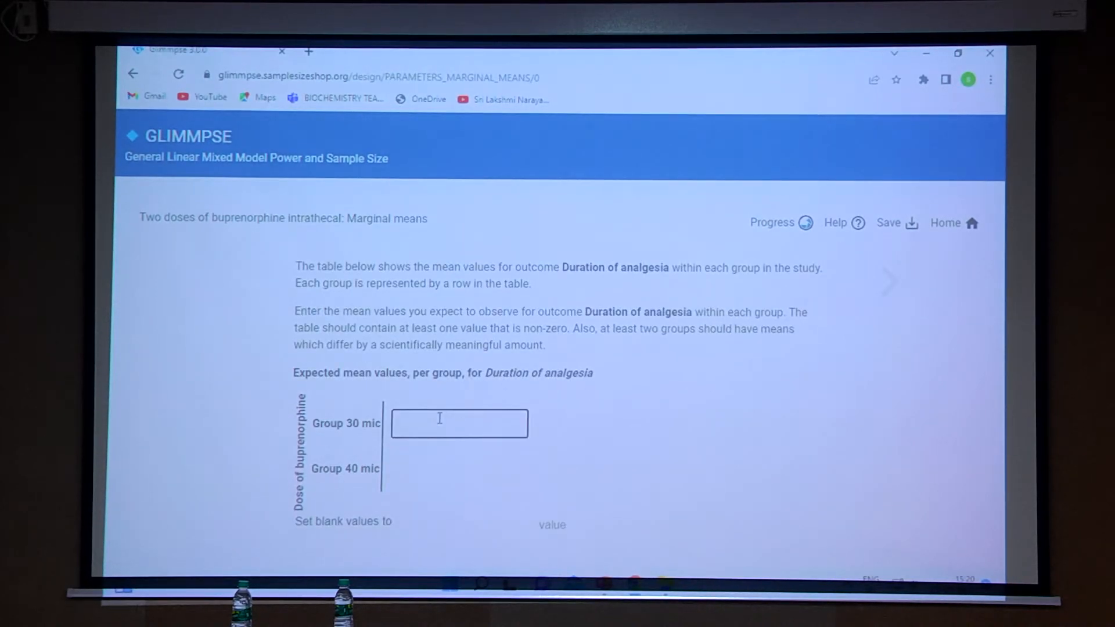
pyautogui.write('300')
pyautogui.click(459, 469)
pyautogui.write('400')
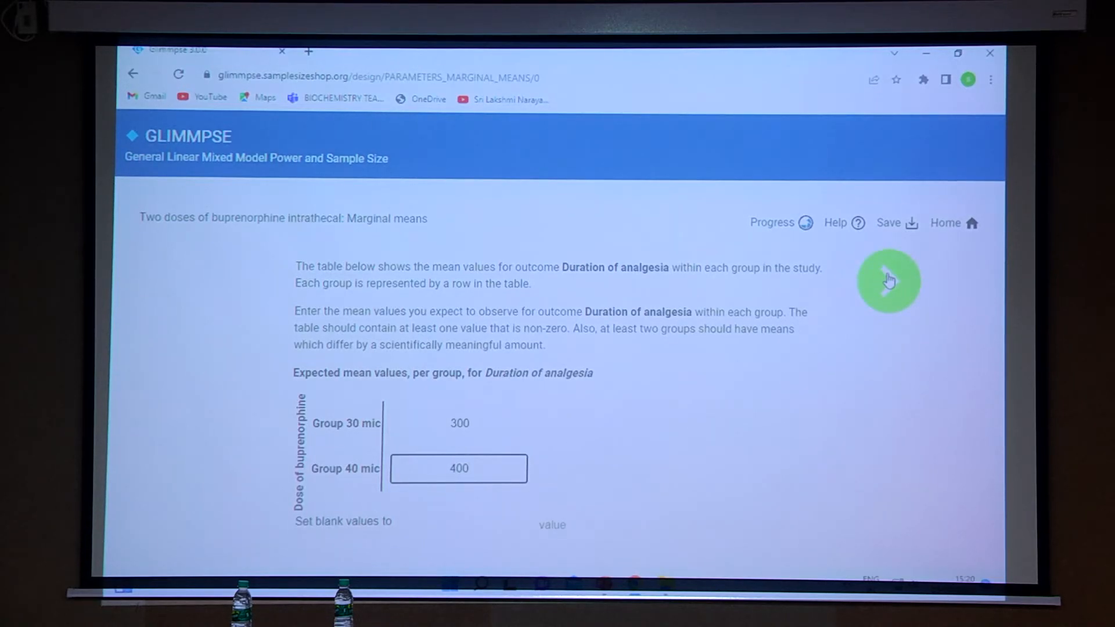
pyautogui.click(887, 280)
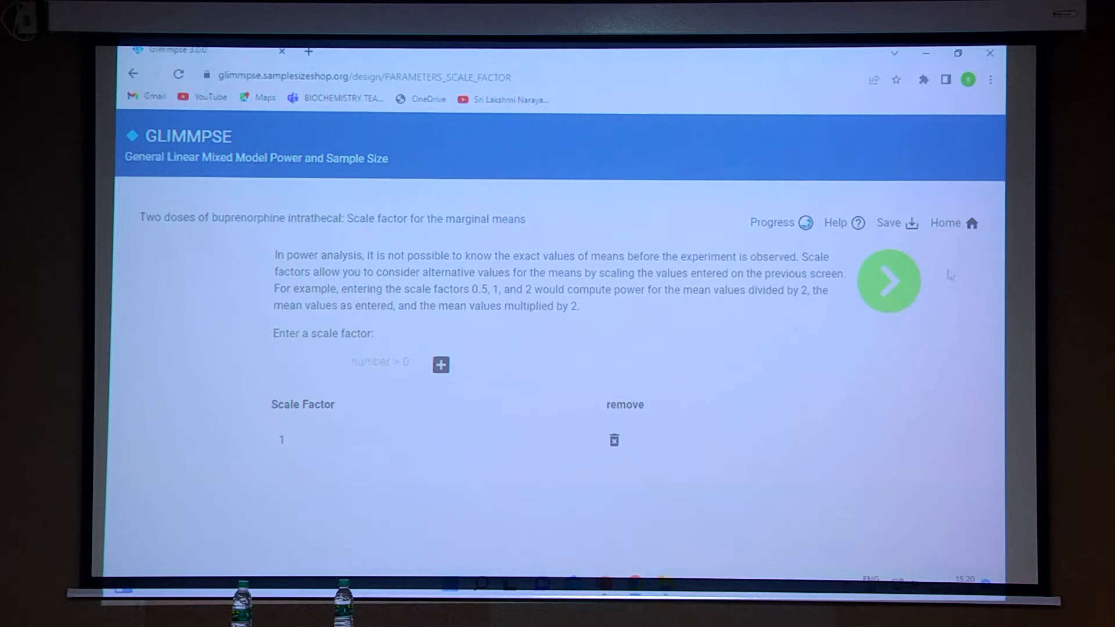
# Set standard deviation 70, keep scale factors at 1, and accept confidence interval settings.
pyautogui.click(887, 280)
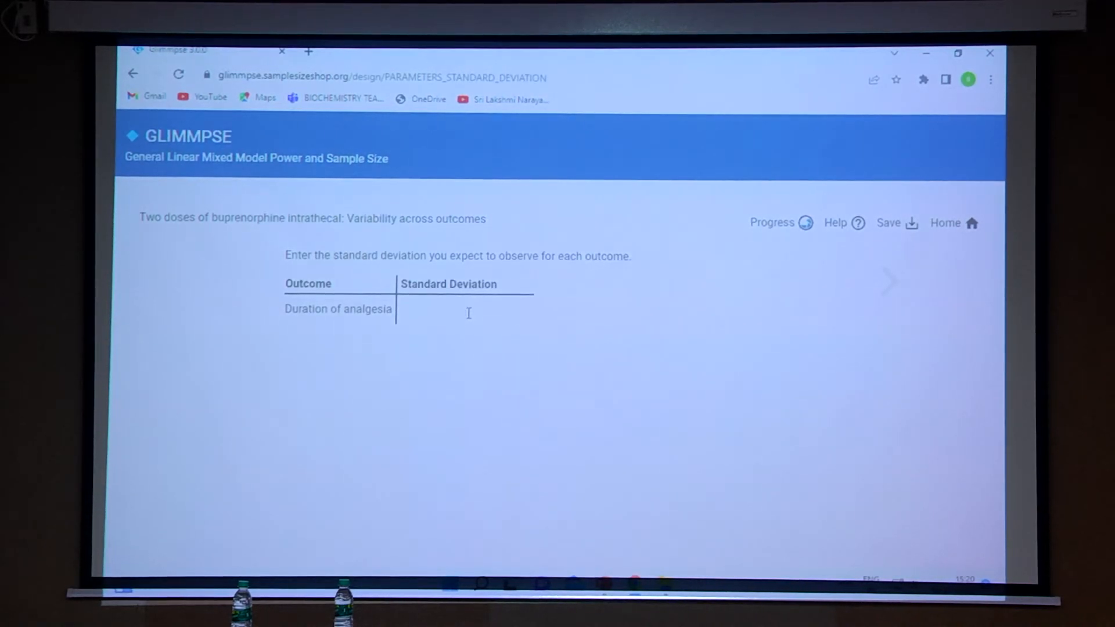
pyautogui.write('70')
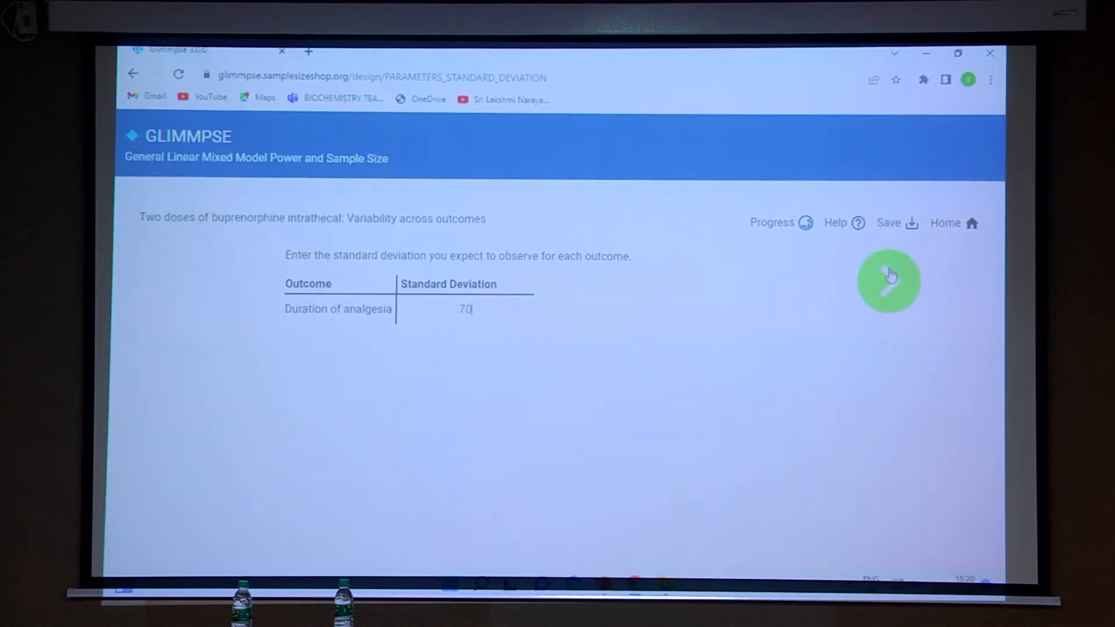
pyautogui.click(889, 281)
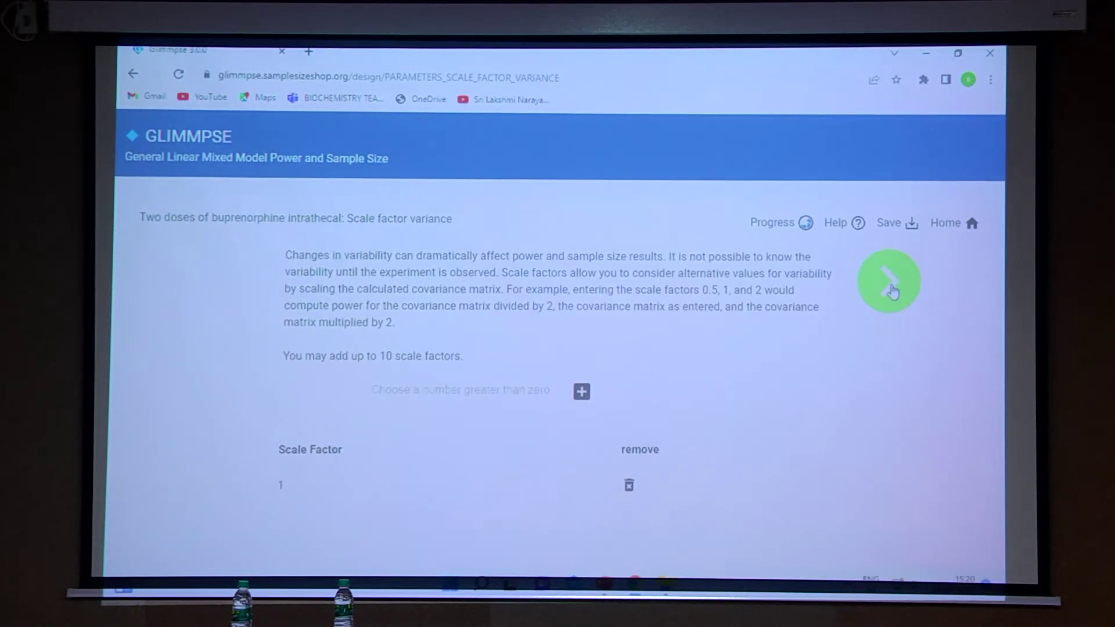
pyautogui.click(887, 281)
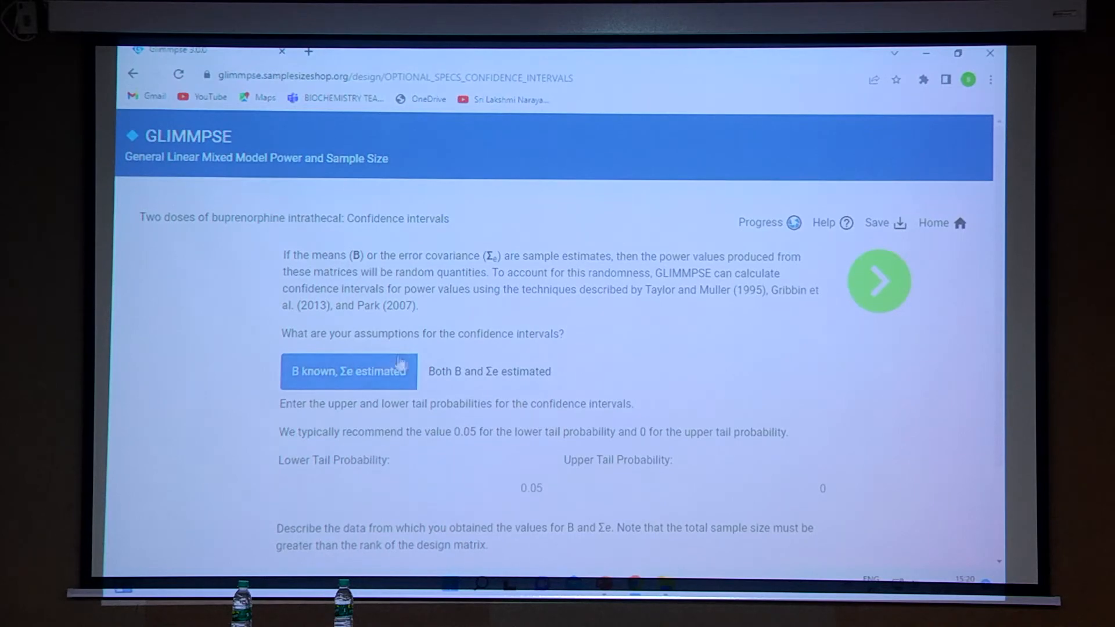
pyautogui.click(878, 280)
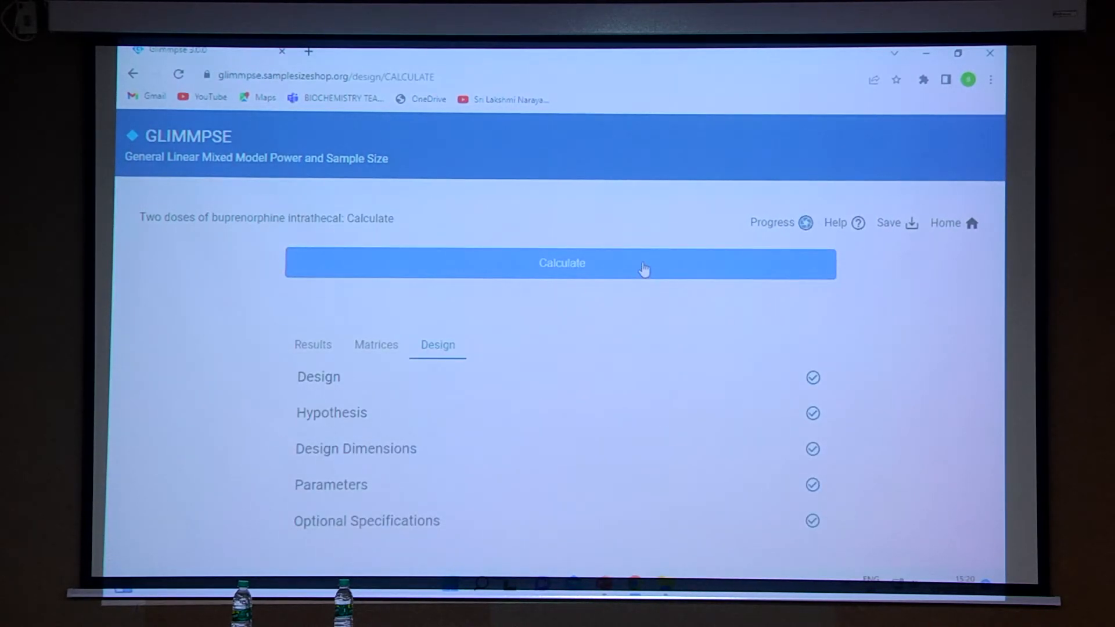
pyautogui.moveTo(636, 256)
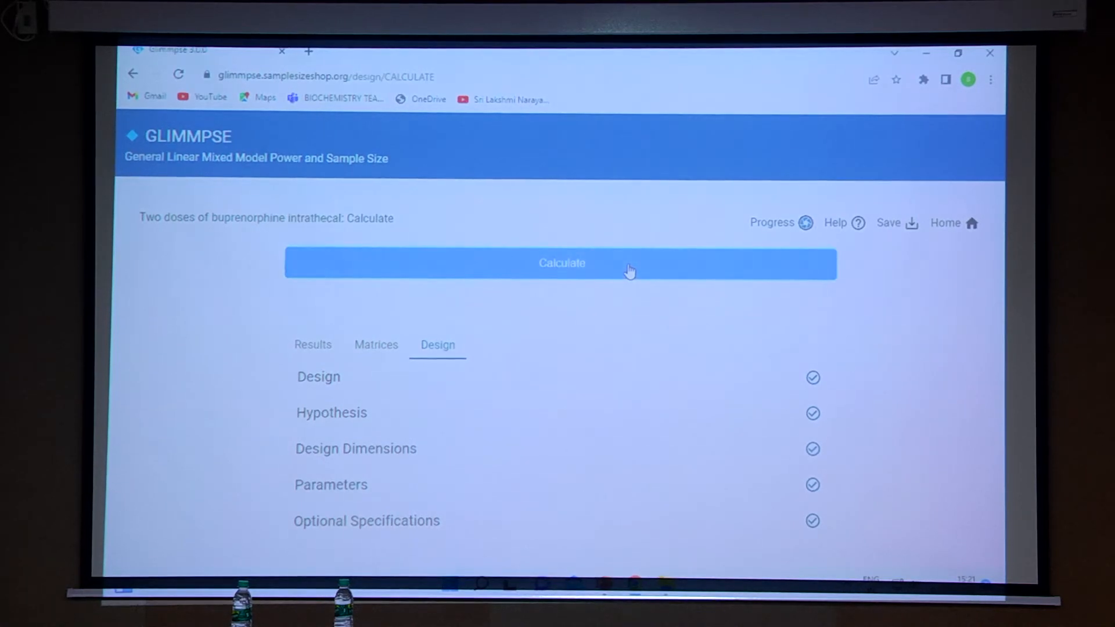
# Calculate power for the two-dose design with total sample size 20.
pyautogui.click(561, 263)
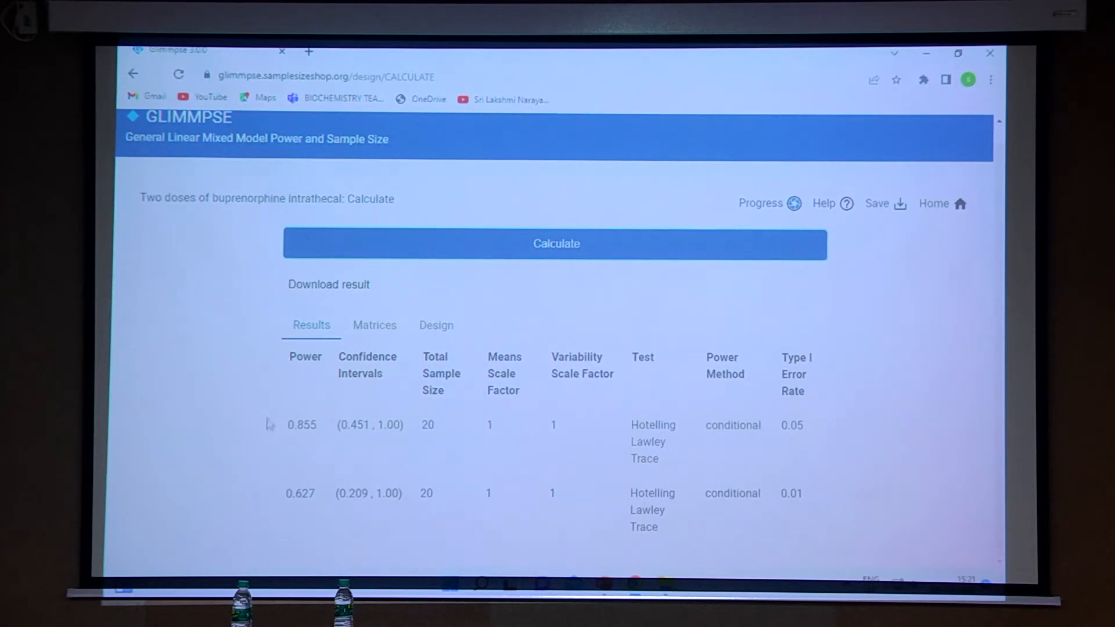
pyautogui.moveTo(294, 509)
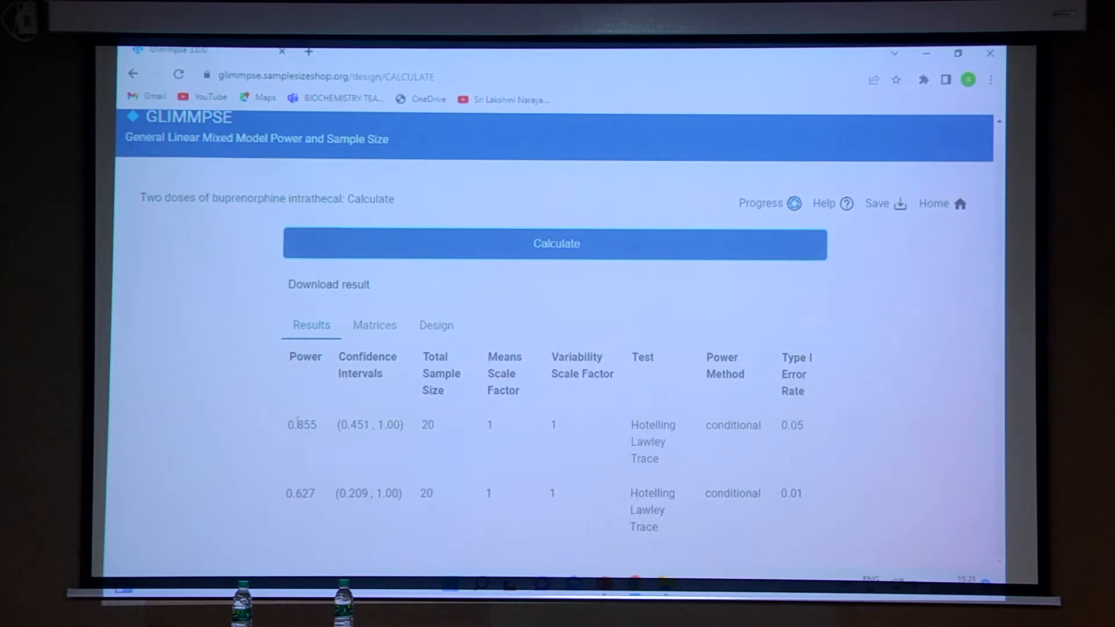
pyautogui.moveTo(449, 420)
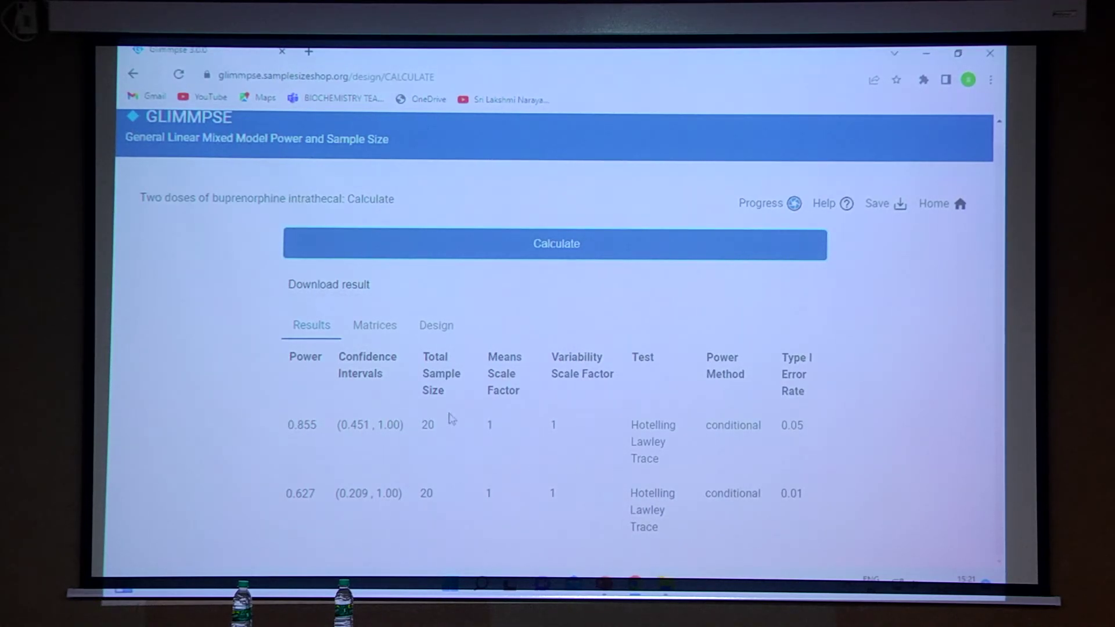
pyautogui.moveTo(586, 526)
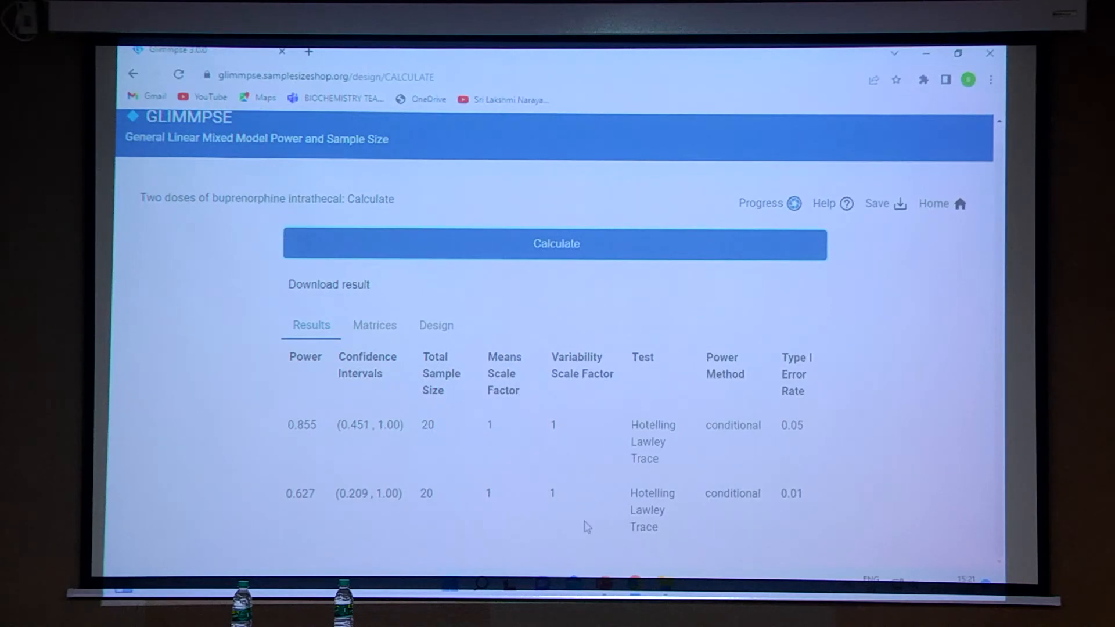
pyautogui.moveTo(806, 313)
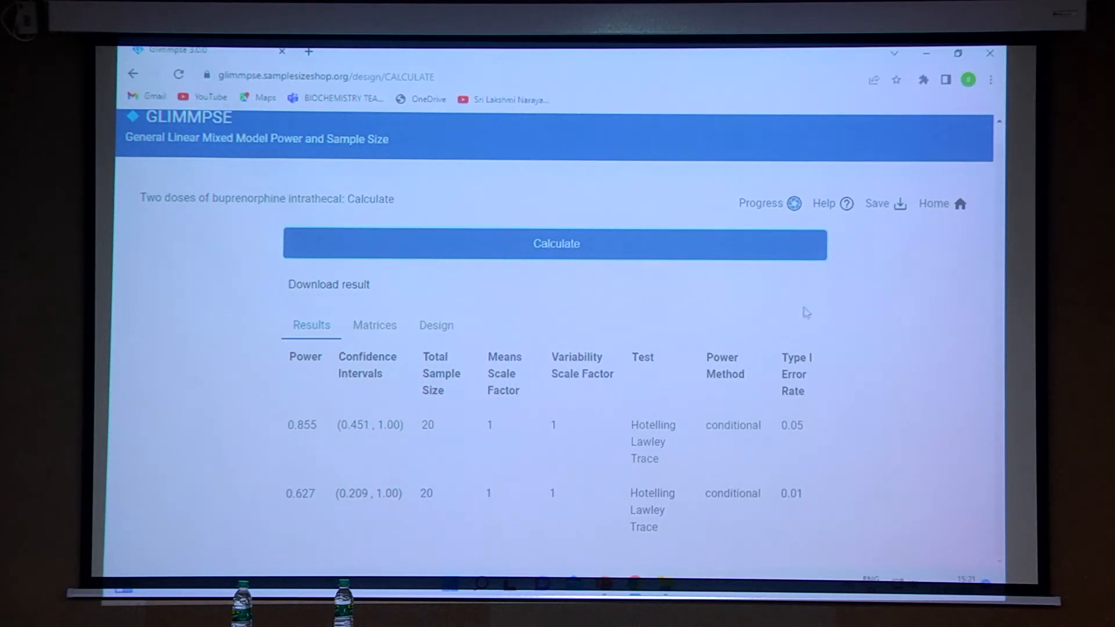